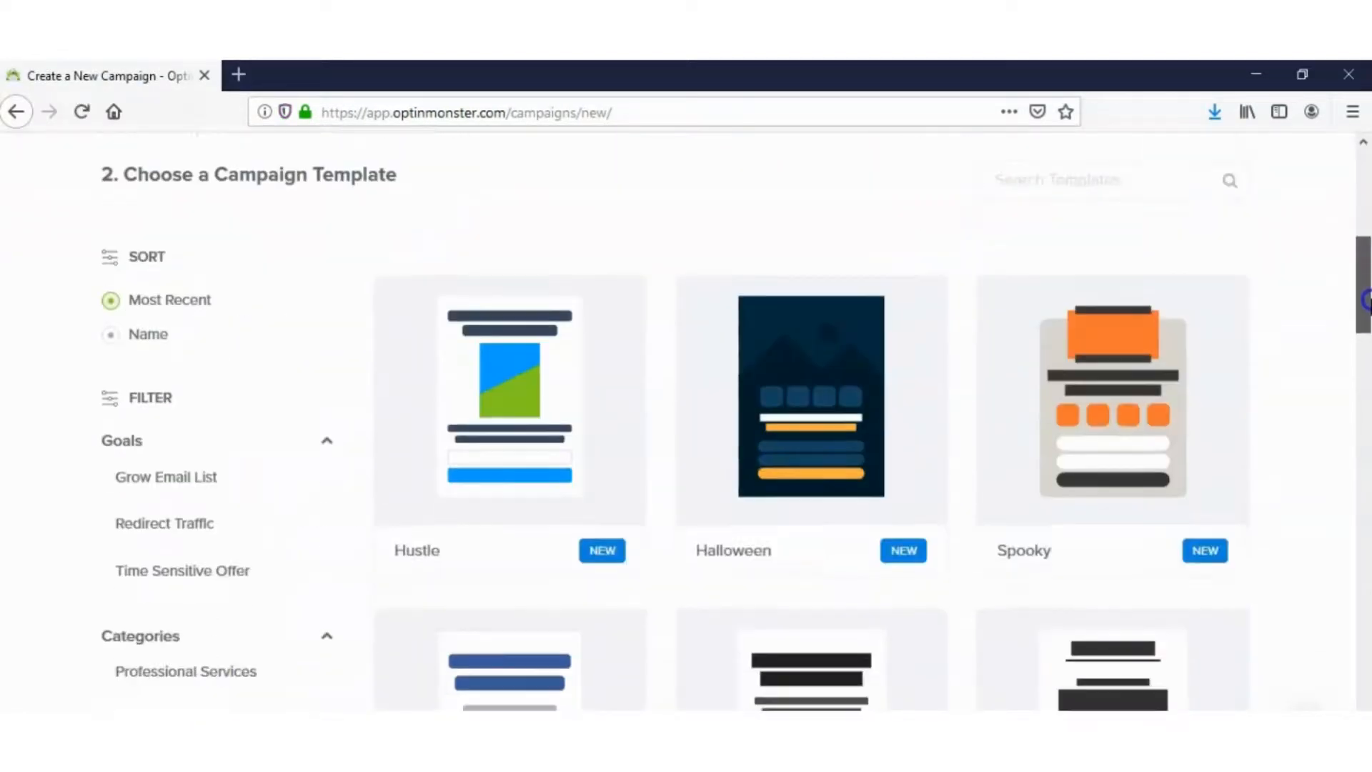
# Step: Create a campaign named side3 from the Hustle template and open the editor
pyautogui.click(508, 395)
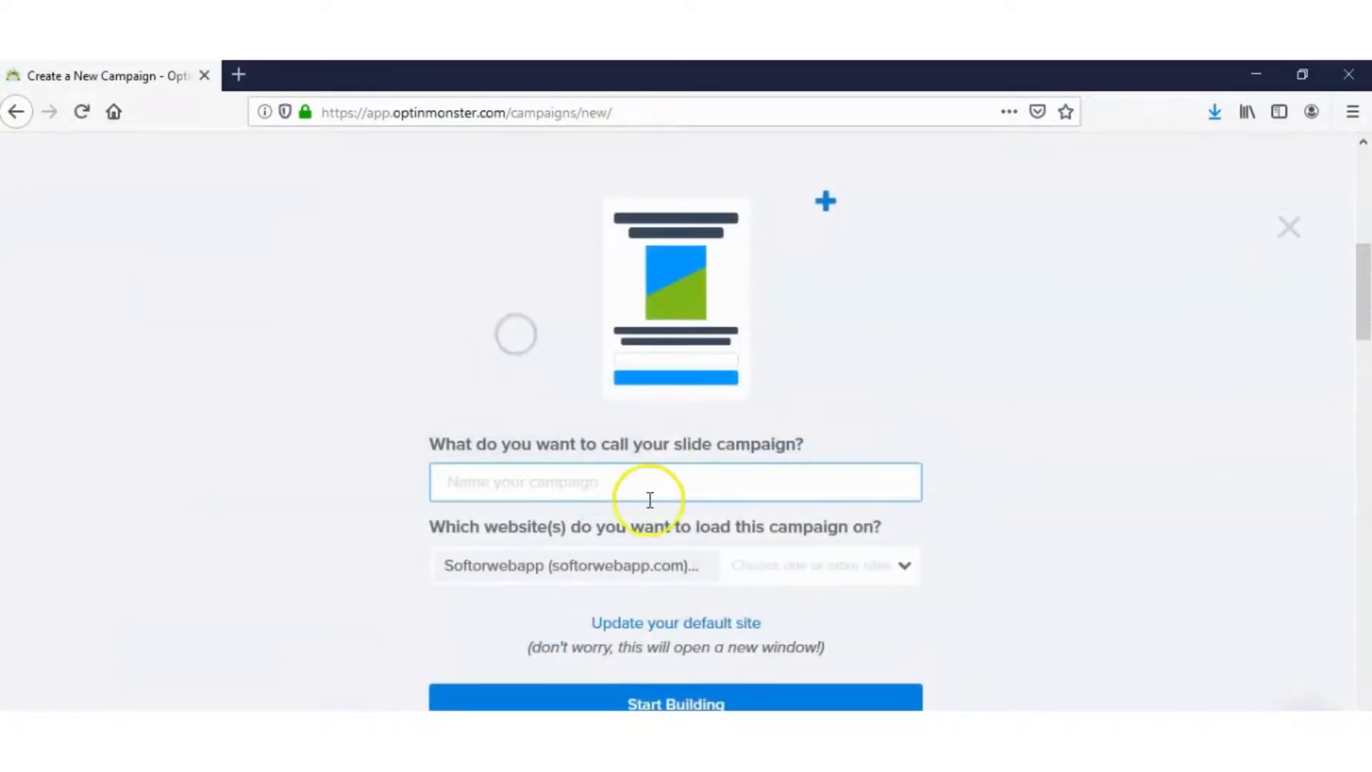
pyautogui.write('side3')
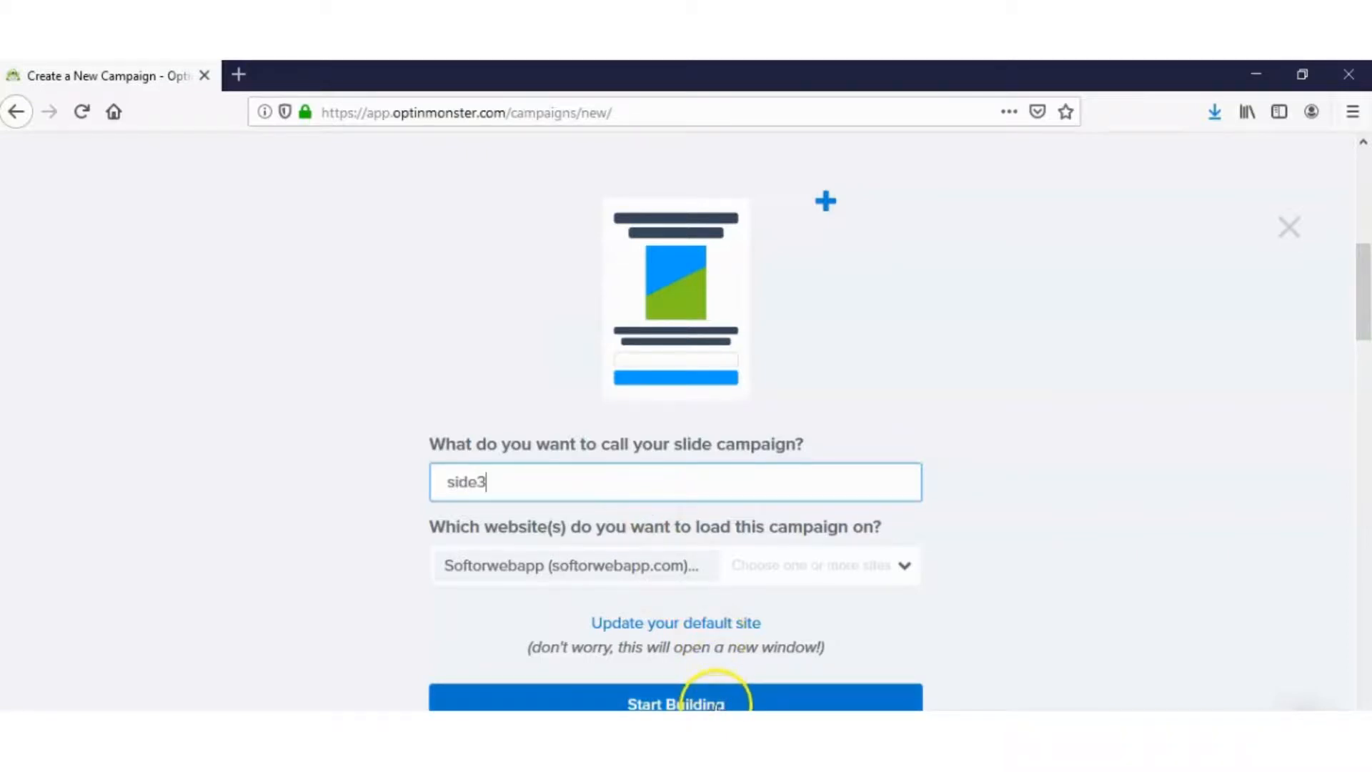
pyautogui.click(674, 702)
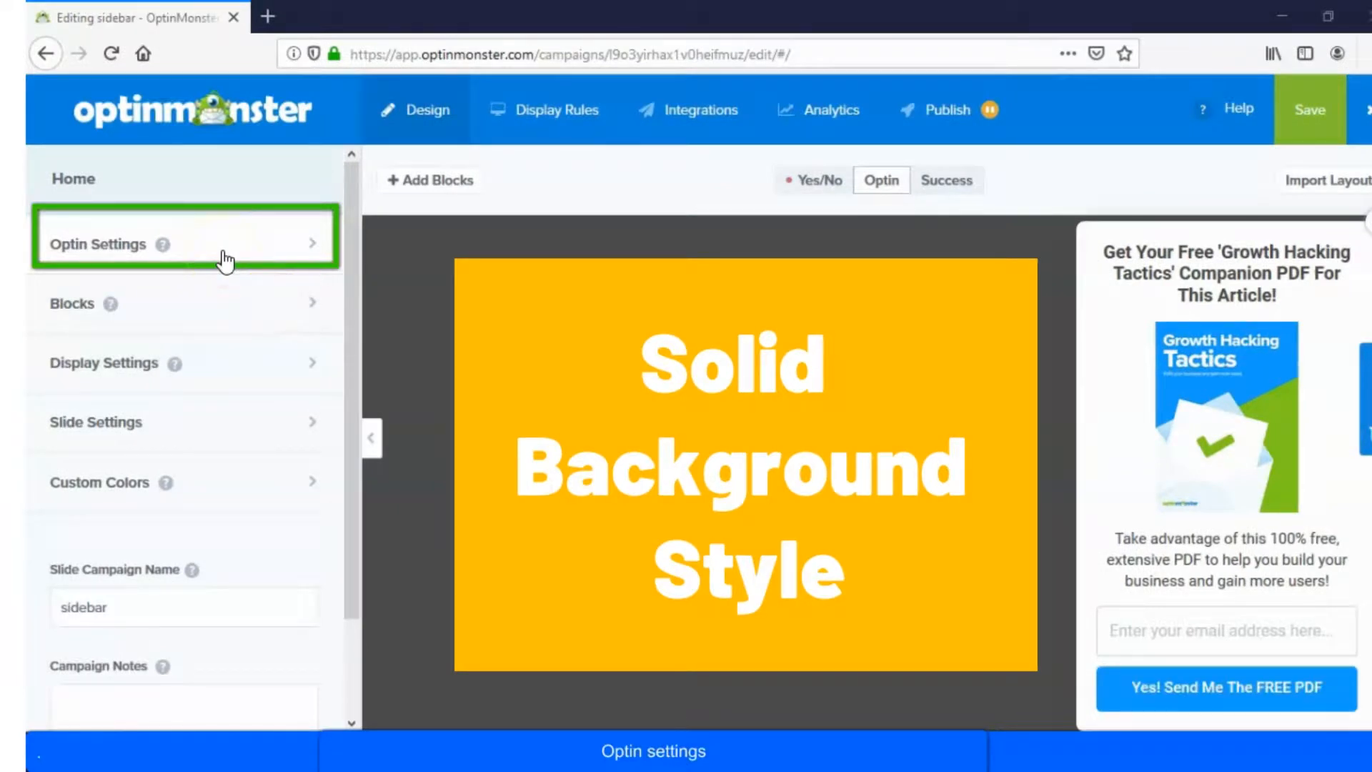
# Step: In Optin View Styles, set the background colour to yellow #ebce0e
pyautogui.click(97, 244)
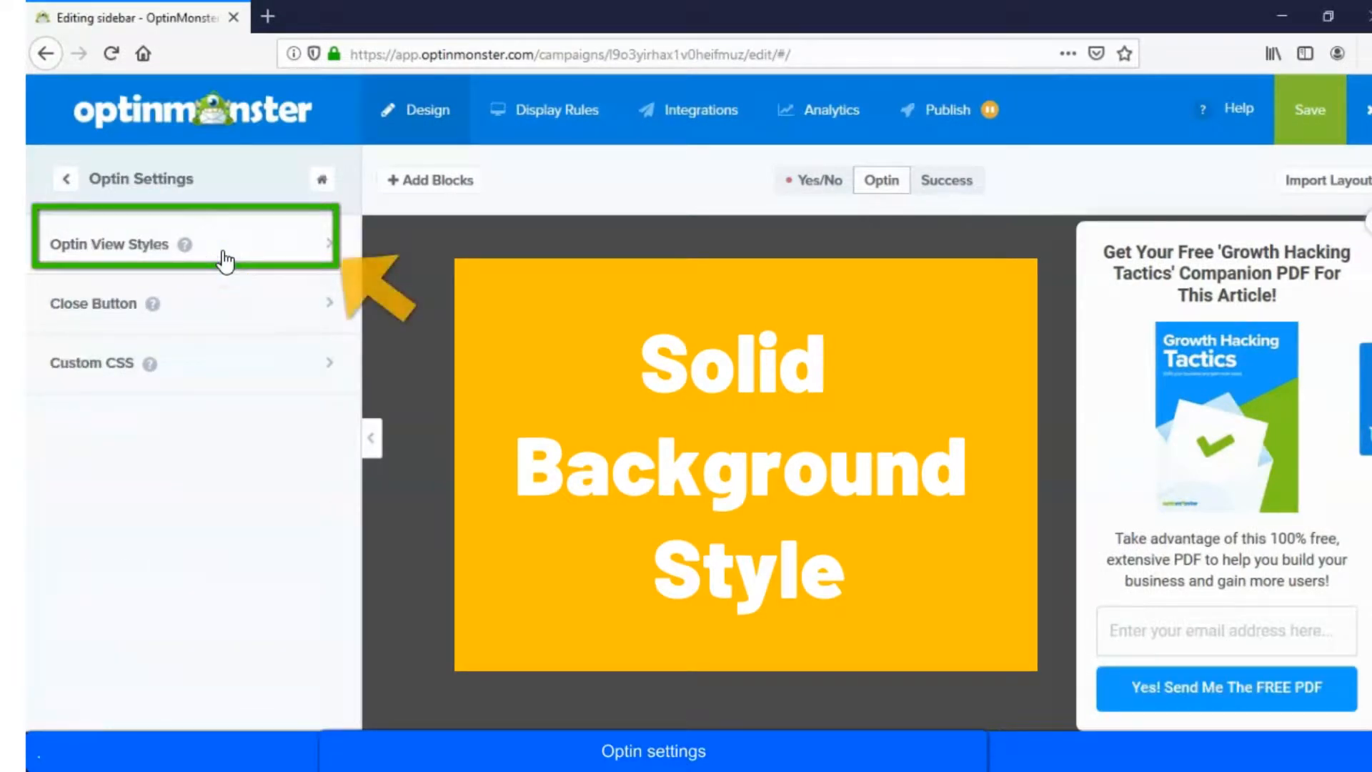
pyautogui.click(223, 243)
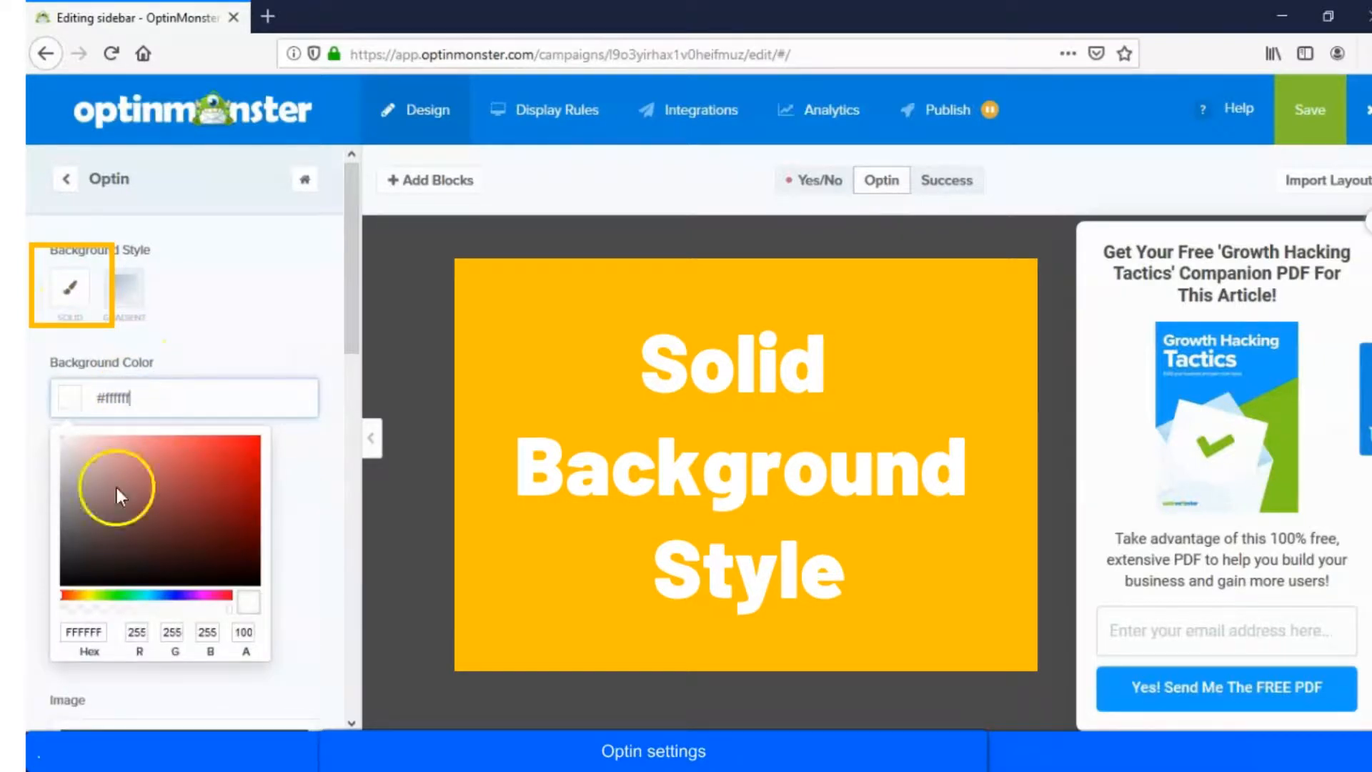
pyautogui.click(83, 591)
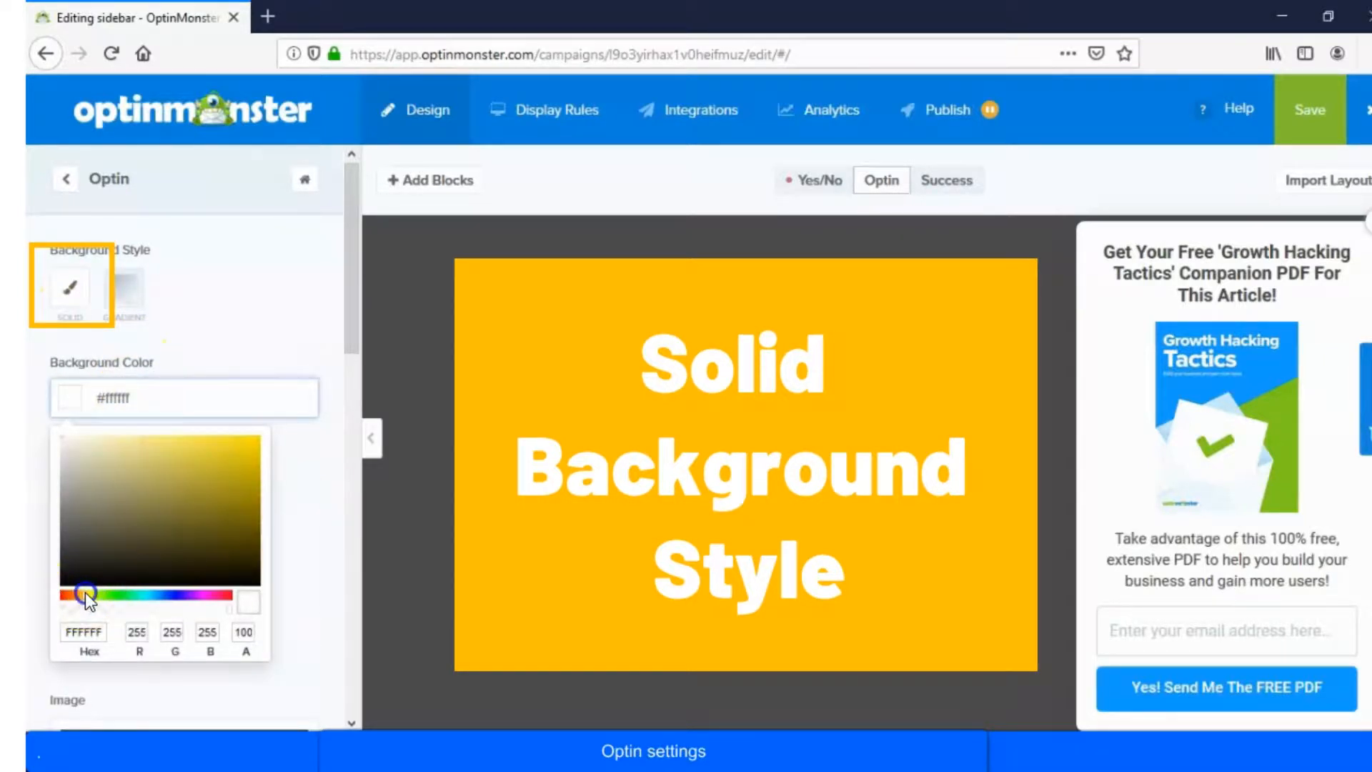
pyautogui.click(251, 451)
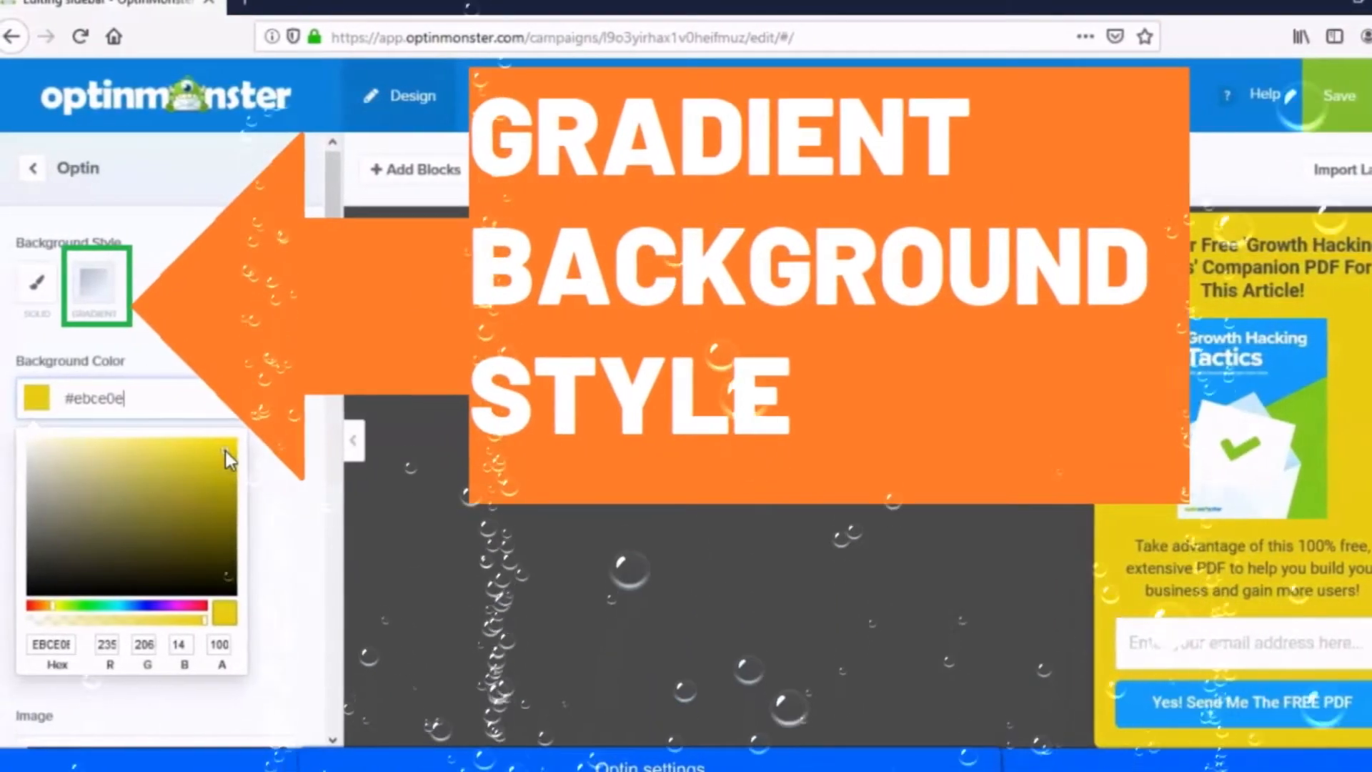
# Step: Switch the optin background to a linear gradient and sweep its angle slider up to 360
pyautogui.click(95, 287)
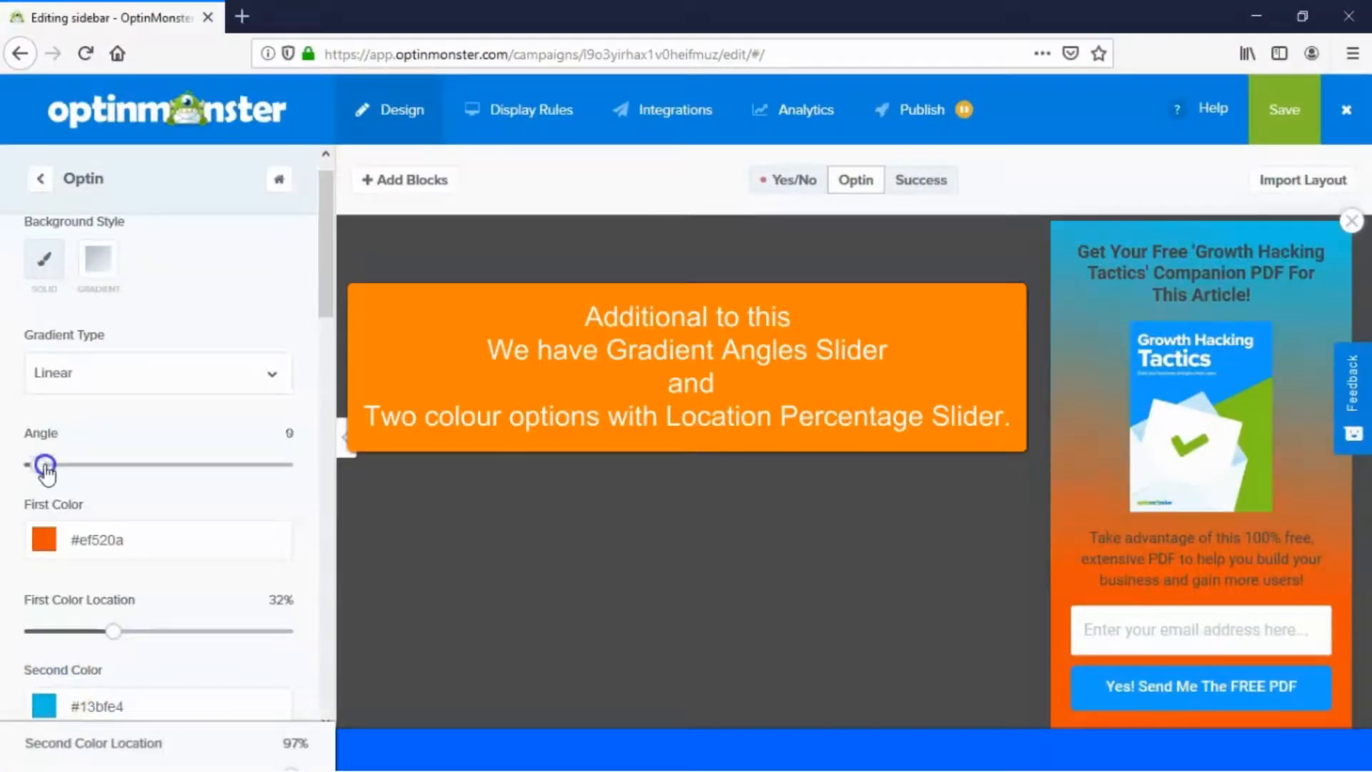
pyautogui.moveTo(43, 463); pyautogui.dragTo(87, 464)
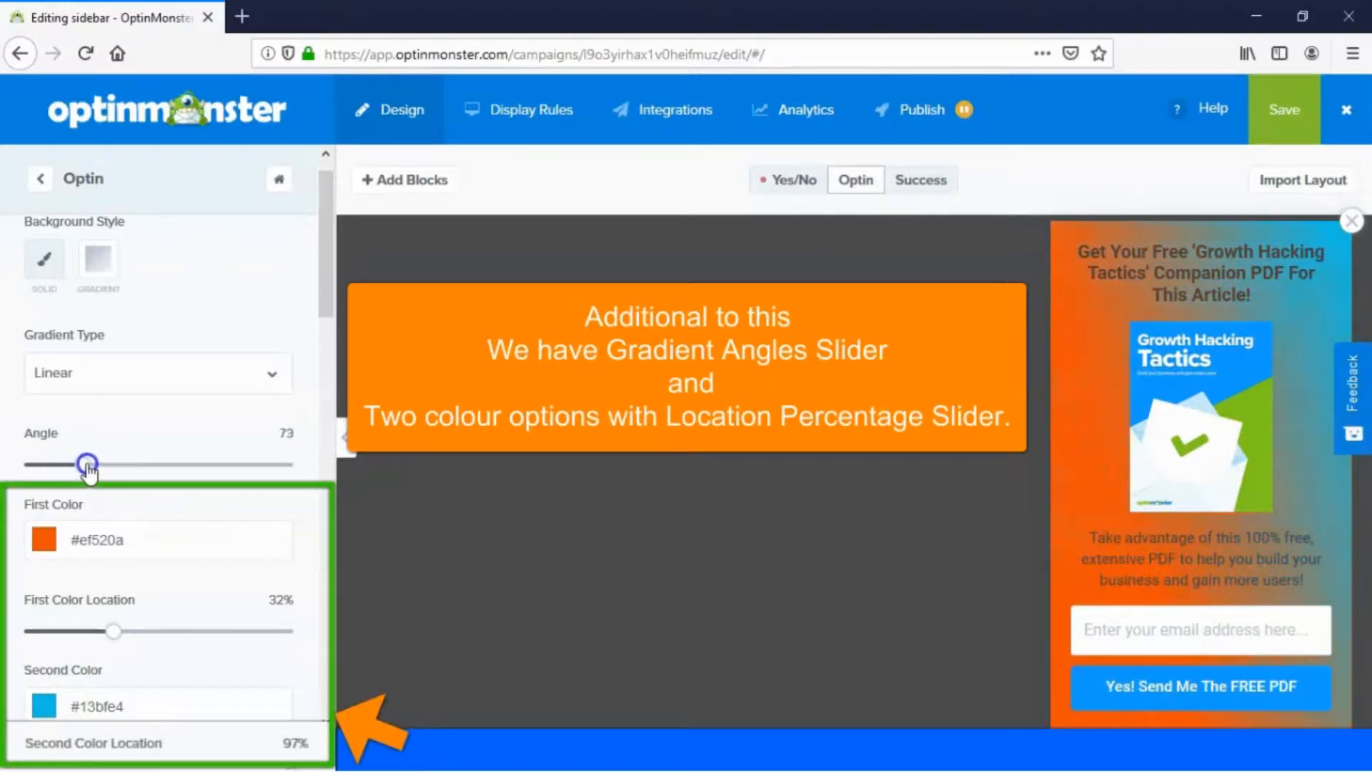
pyautogui.moveTo(85, 463); pyautogui.dragTo(129, 463)
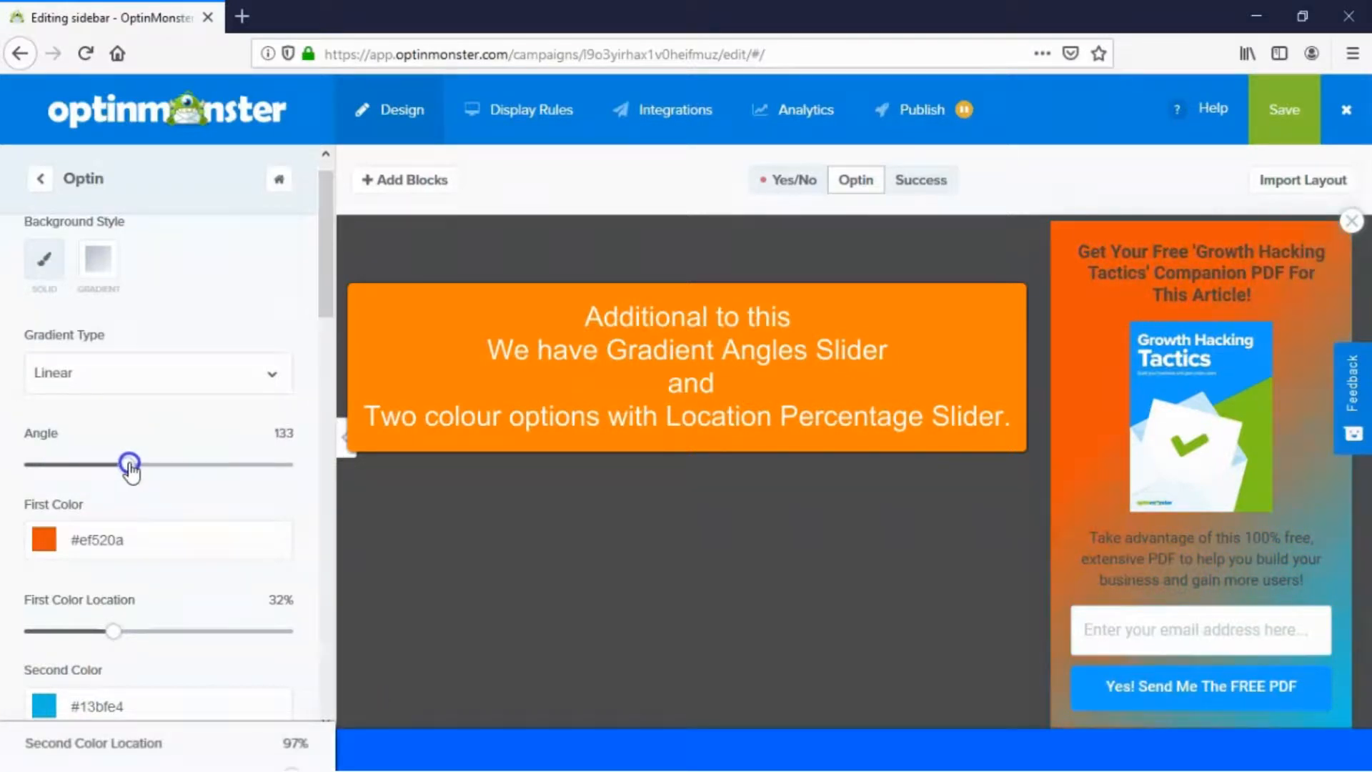
pyautogui.moveTo(129, 464); pyautogui.dragTo(202, 464)
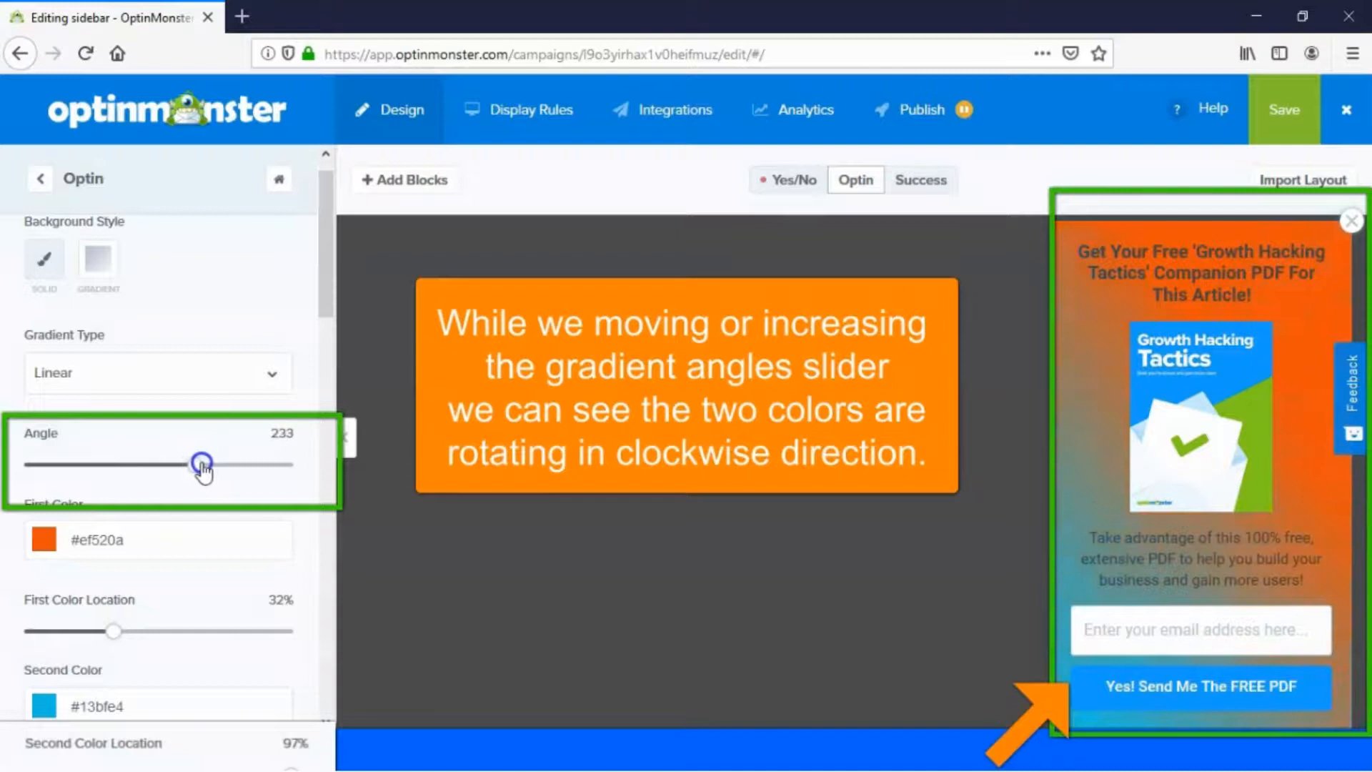
pyautogui.moveTo(200, 462); pyautogui.dragTo(270, 462)
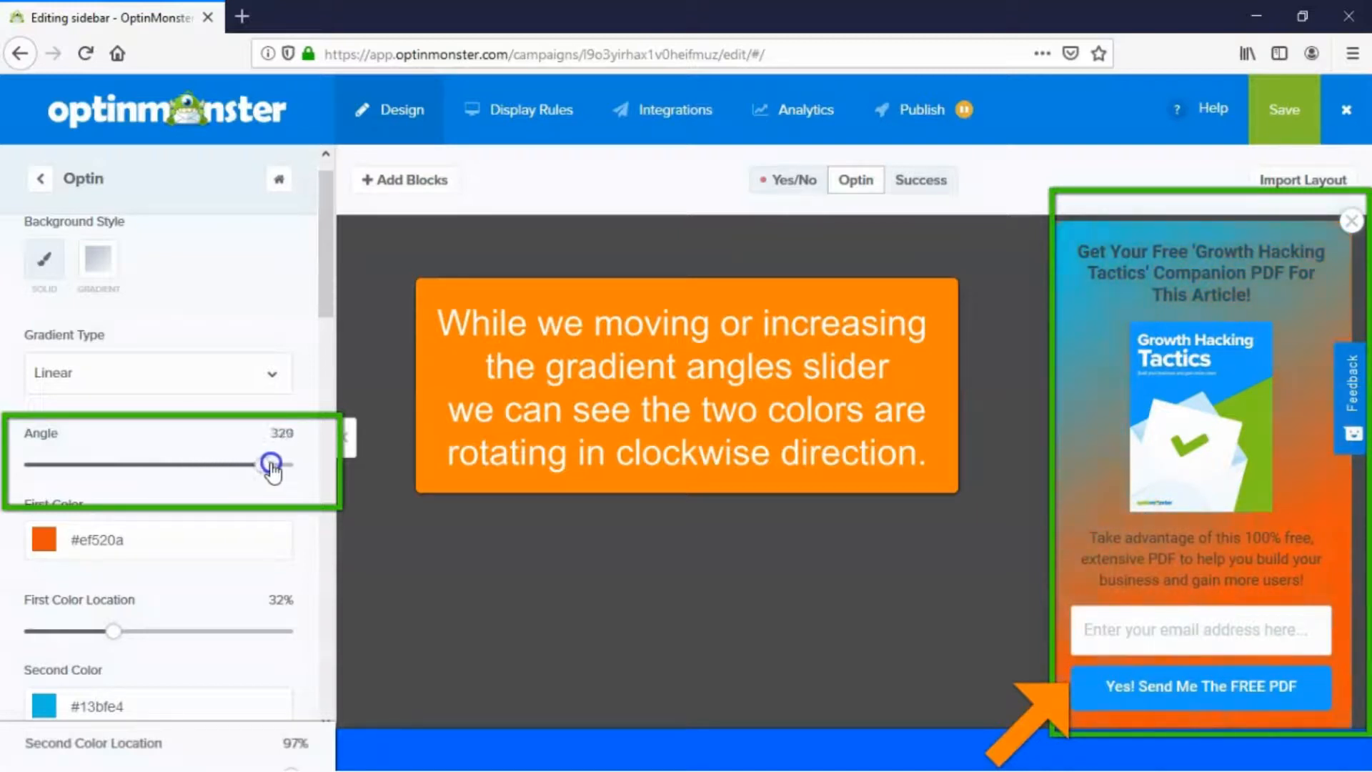
pyautogui.moveTo(266, 463); pyautogui.dragTo(287, 464)
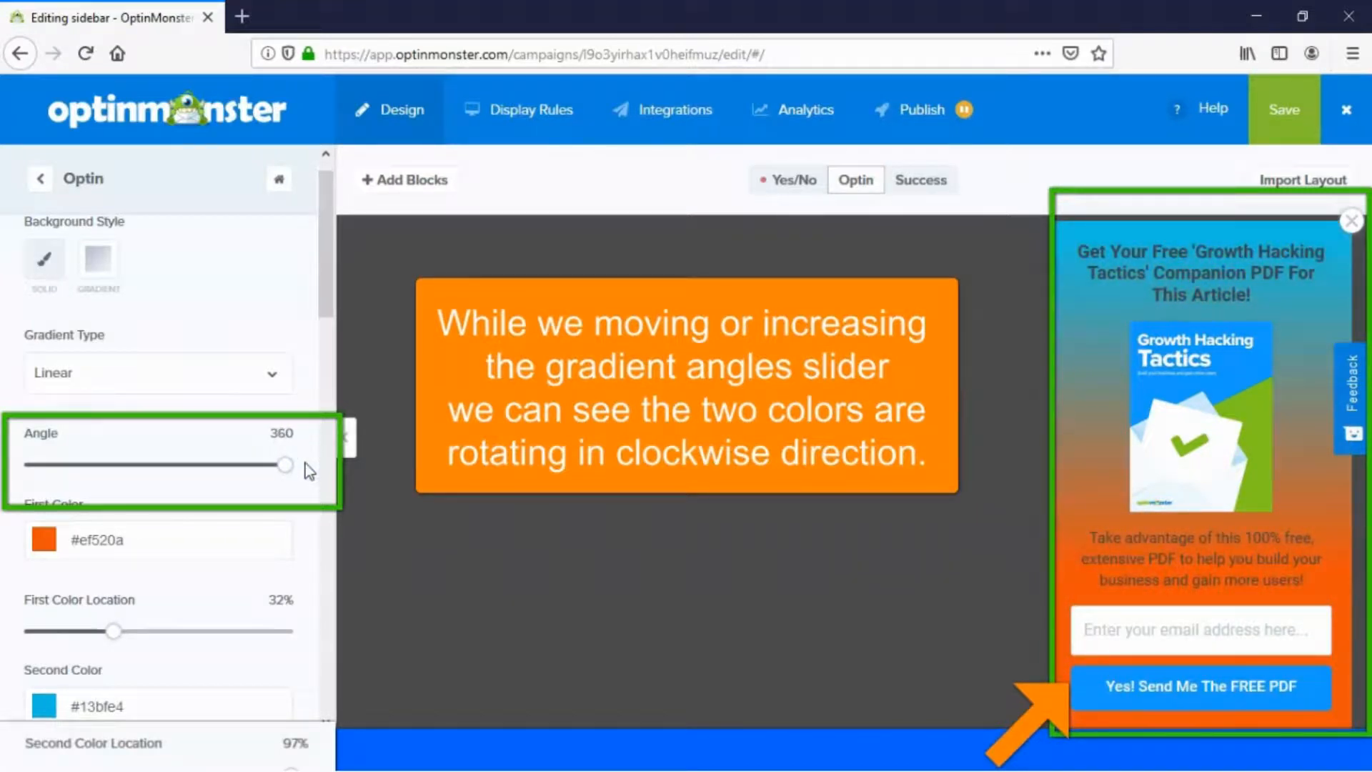
pyautogui.moveTo(285, 465); pyautogui.dragTo(32, 465)
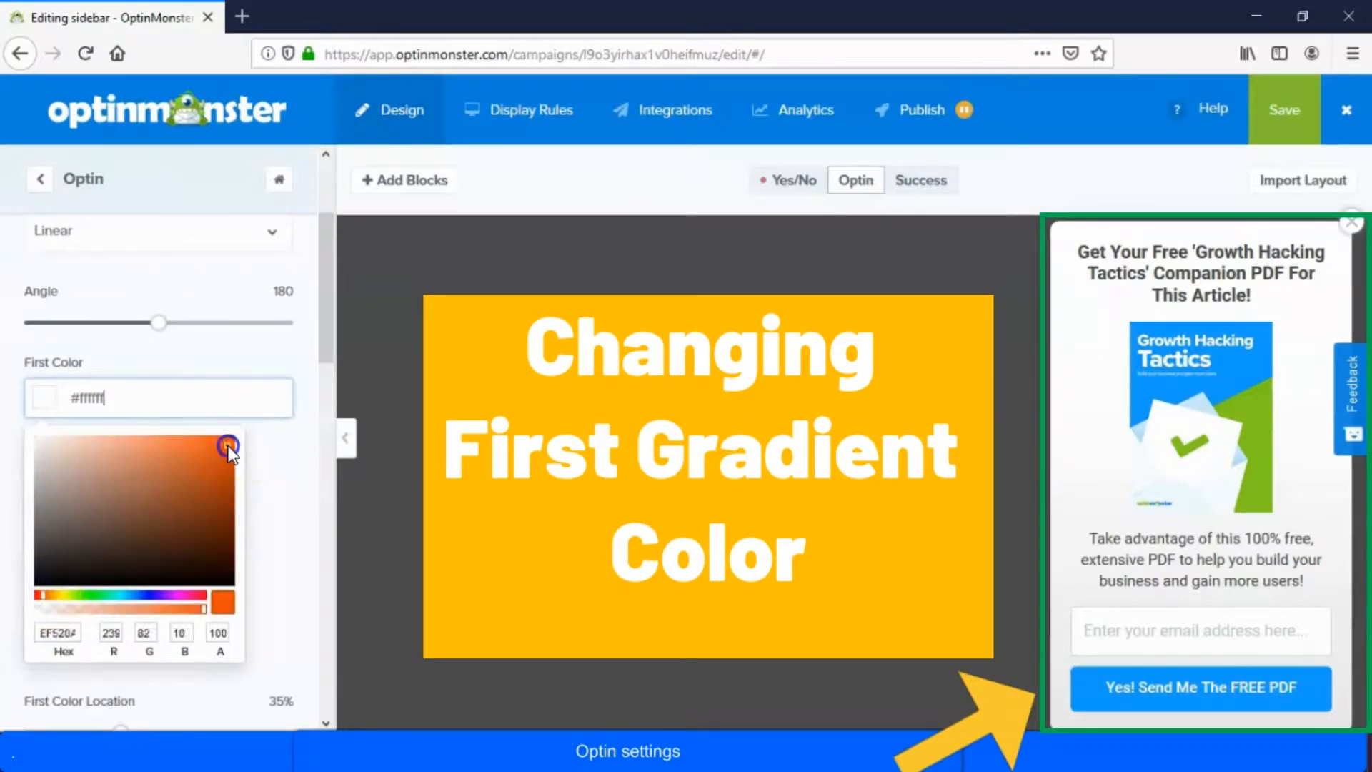
# Step: Set the gradient colours to orange #ef520a first and blue #13bfe4 second
pyautogui.scroll(-3)
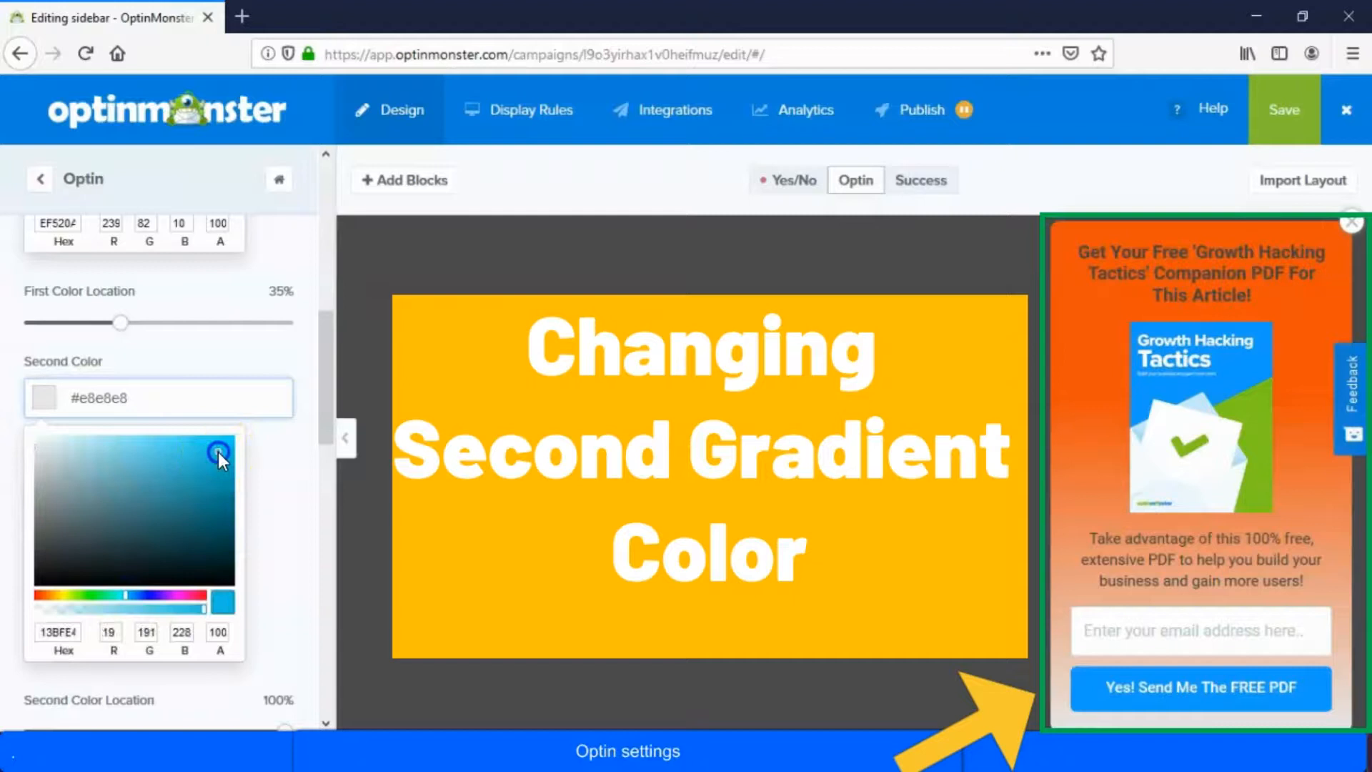
pyautogui.click(217, 449)
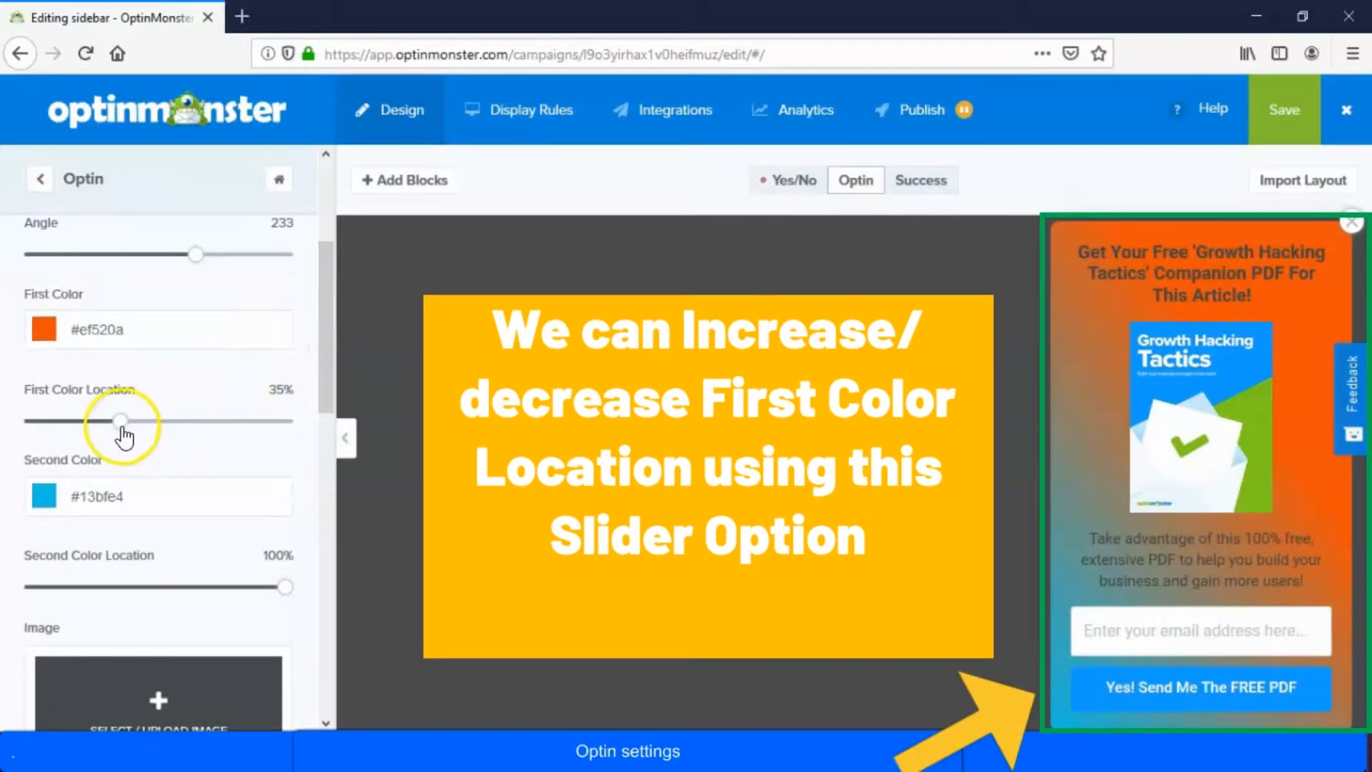
# Step: Place the first gradient colour stop at 32% and the second at 94%
pyautogui.moveTo(121, 421); pyautogui.dragTo(167, 421)
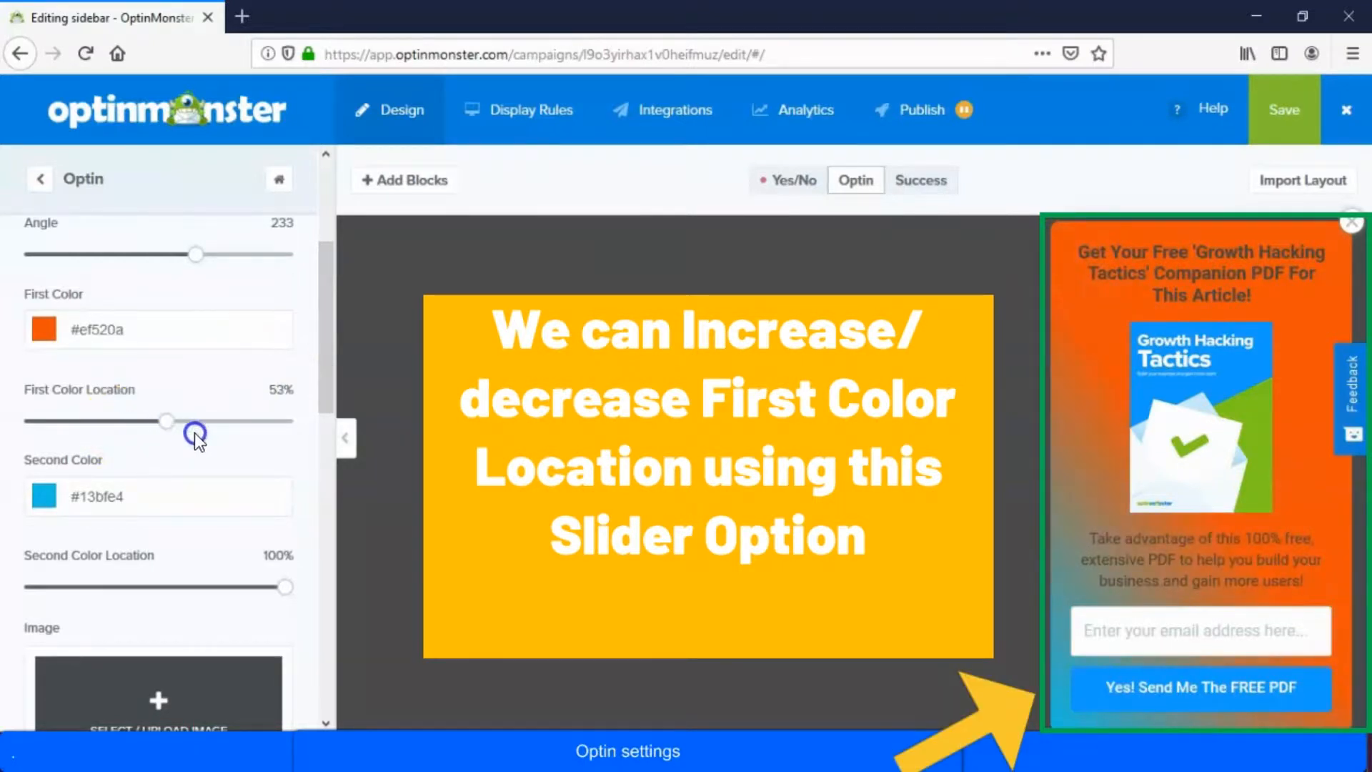
pyautogui.moveTo(166, 421); pyautogui.dragTo(197, 421)
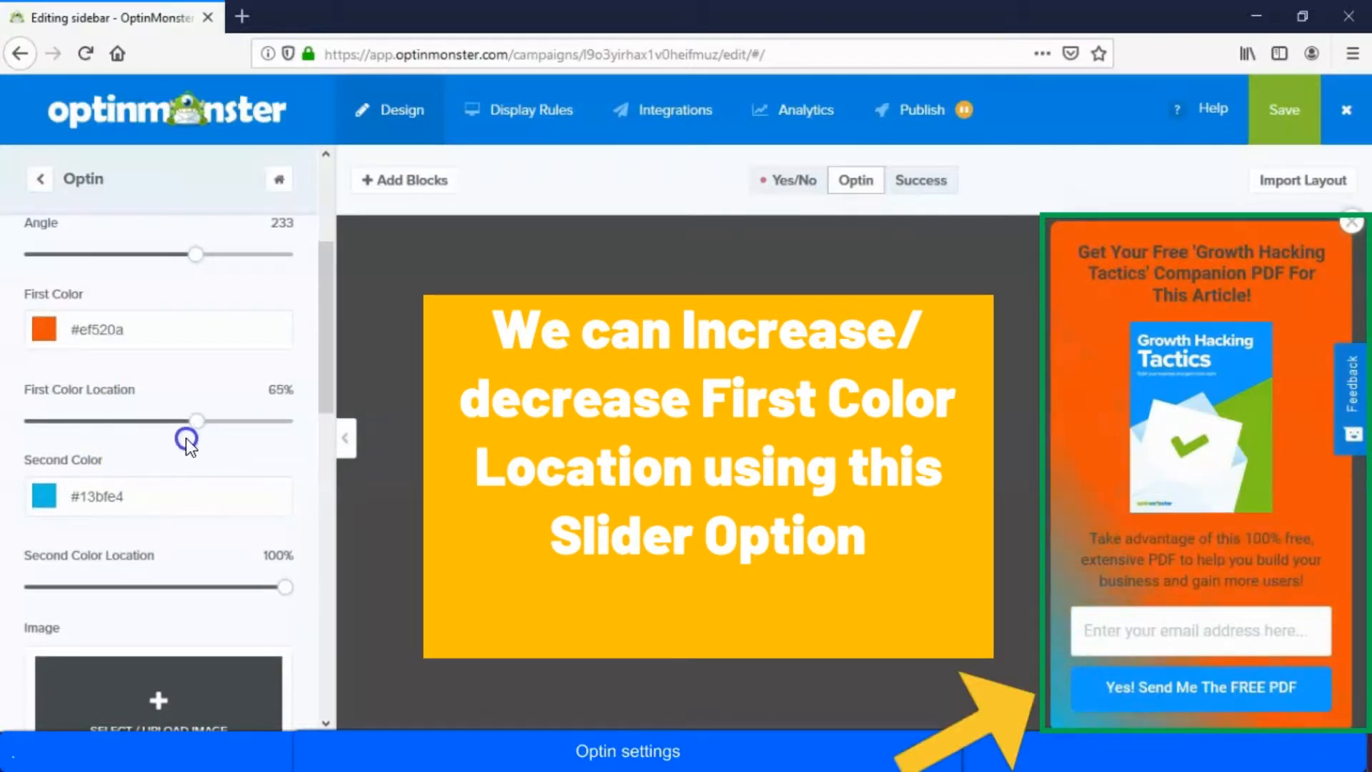
pyautogui.moveTo(195, 420); pyautogui.dragTo(113, 421)
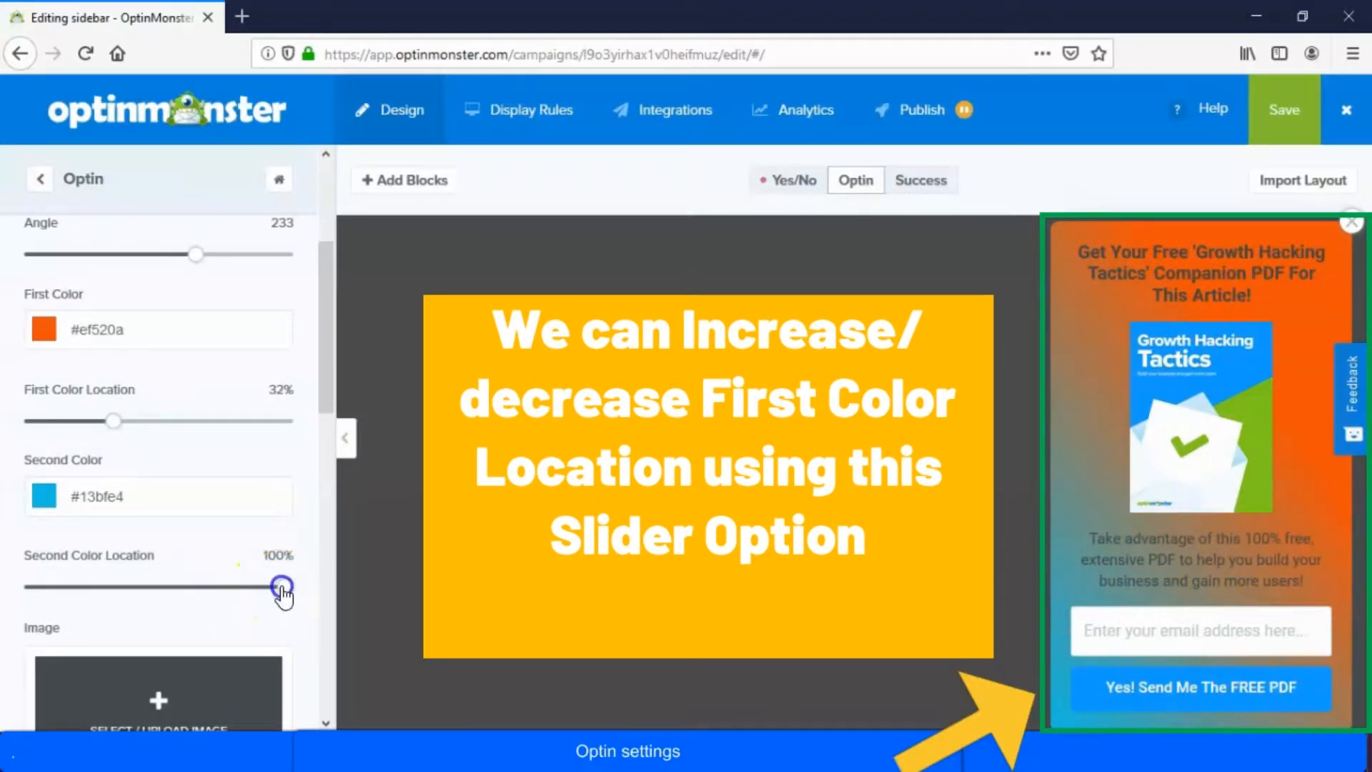
pyautogui.moveTo(281, 586); pyautogui.dragTo(144, 586)
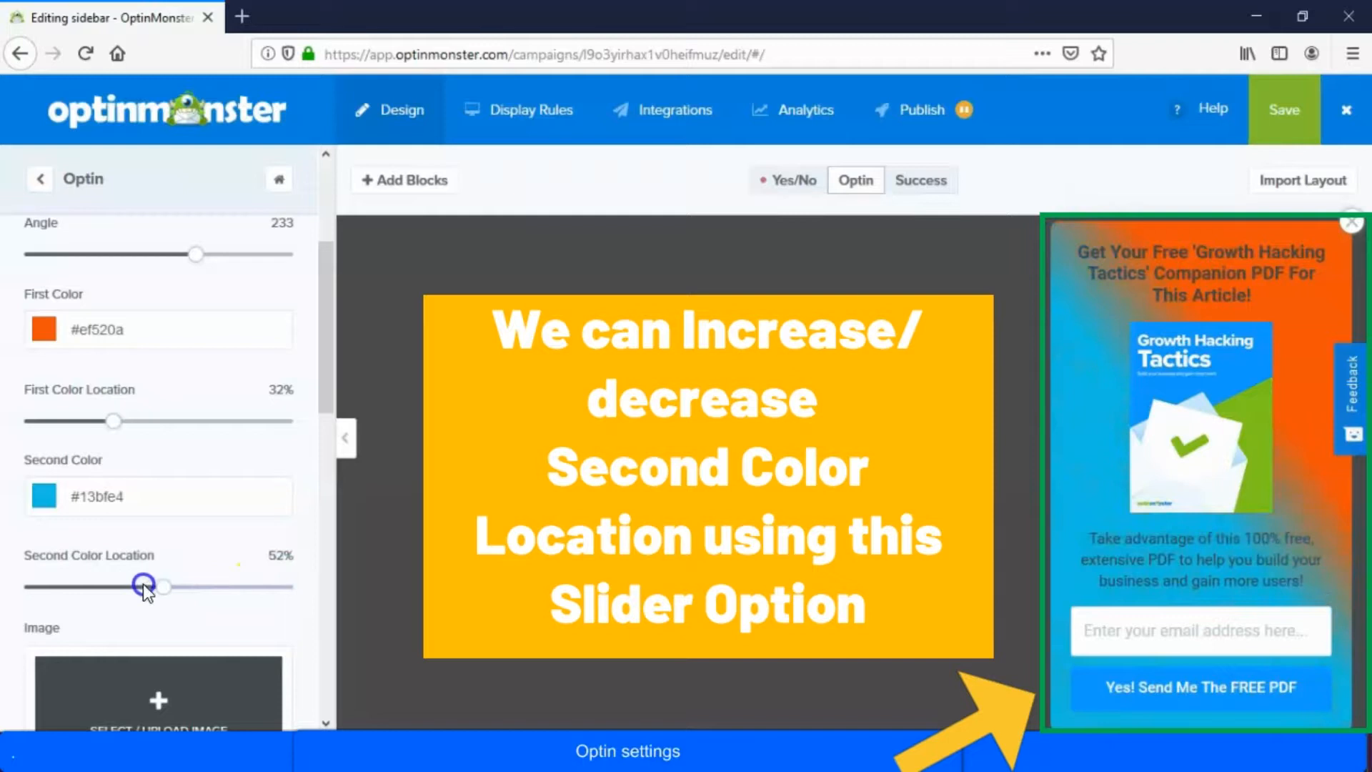
pyautogui.moveTo(145, 586); pyautogui.dragTo(197, 586)
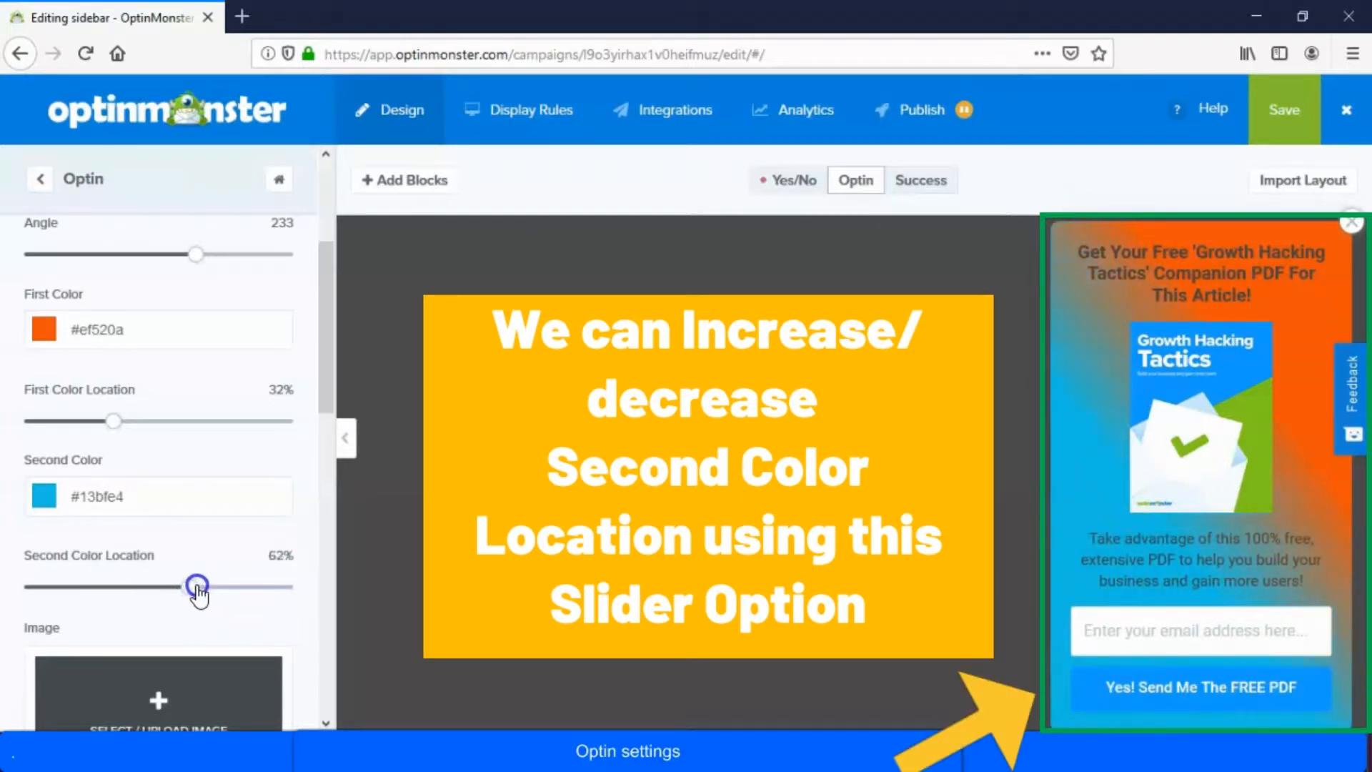
pyautogui.moveTo(197, 586); pyautogui.dragTo(280, 586)
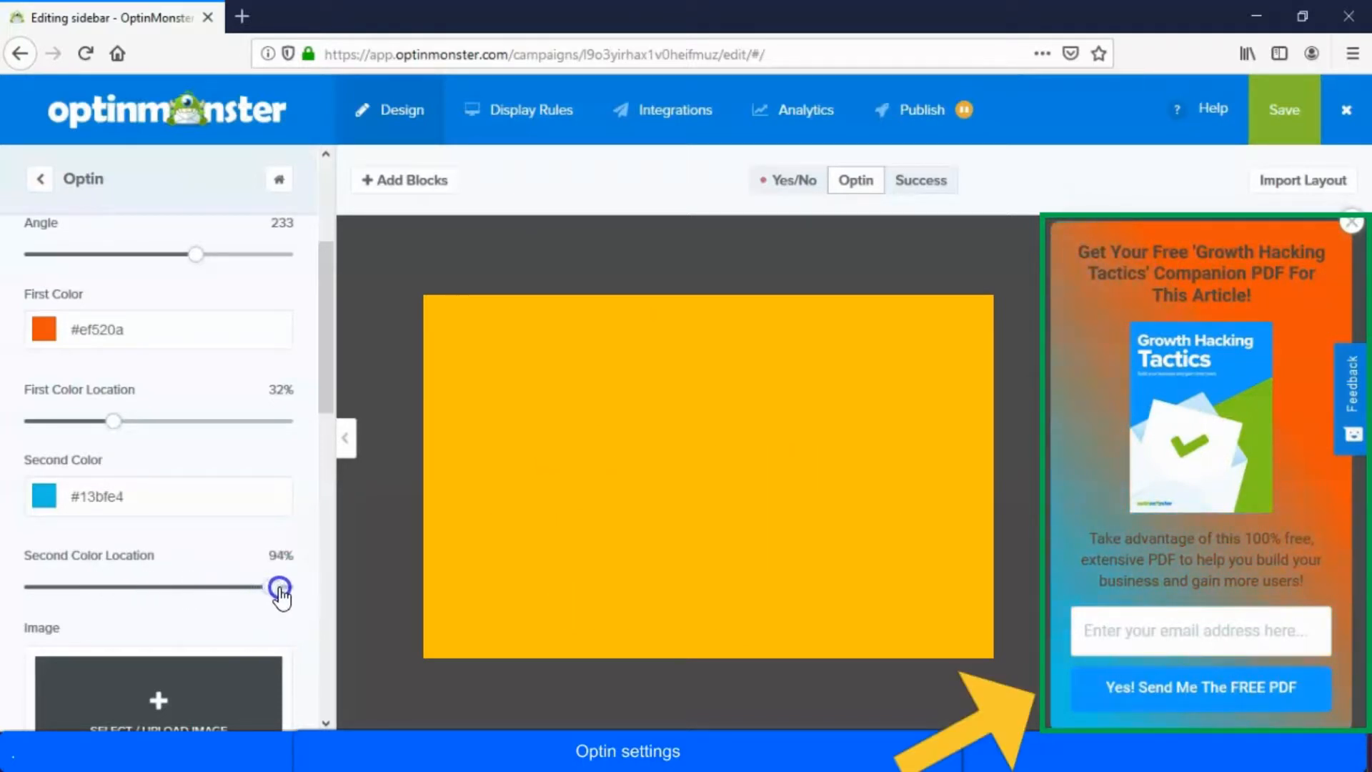
pyautogui.moveTo(278, 586); pyautogui.dragTo(278, 586)
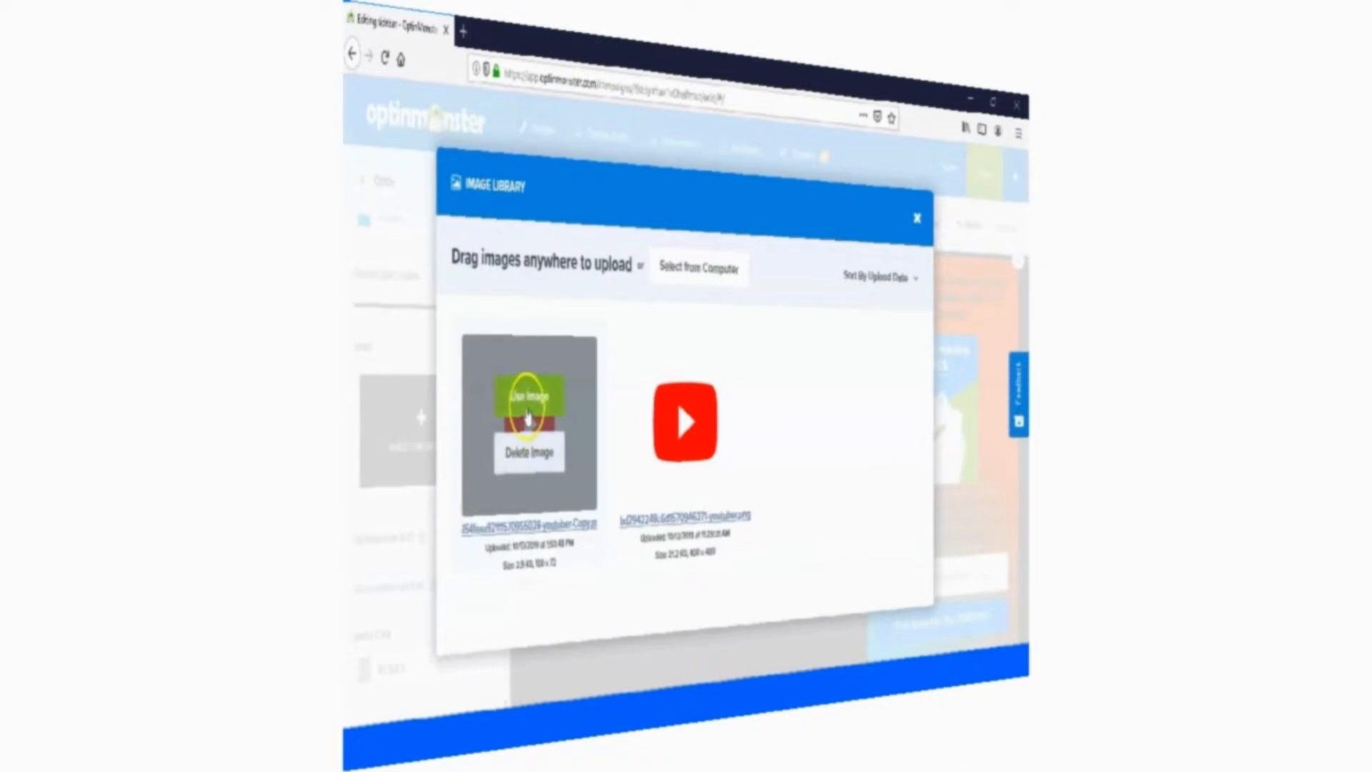
# Step: Add the small YouTube logo from the Image Library as the background image
pyautogui.click(528, 400)
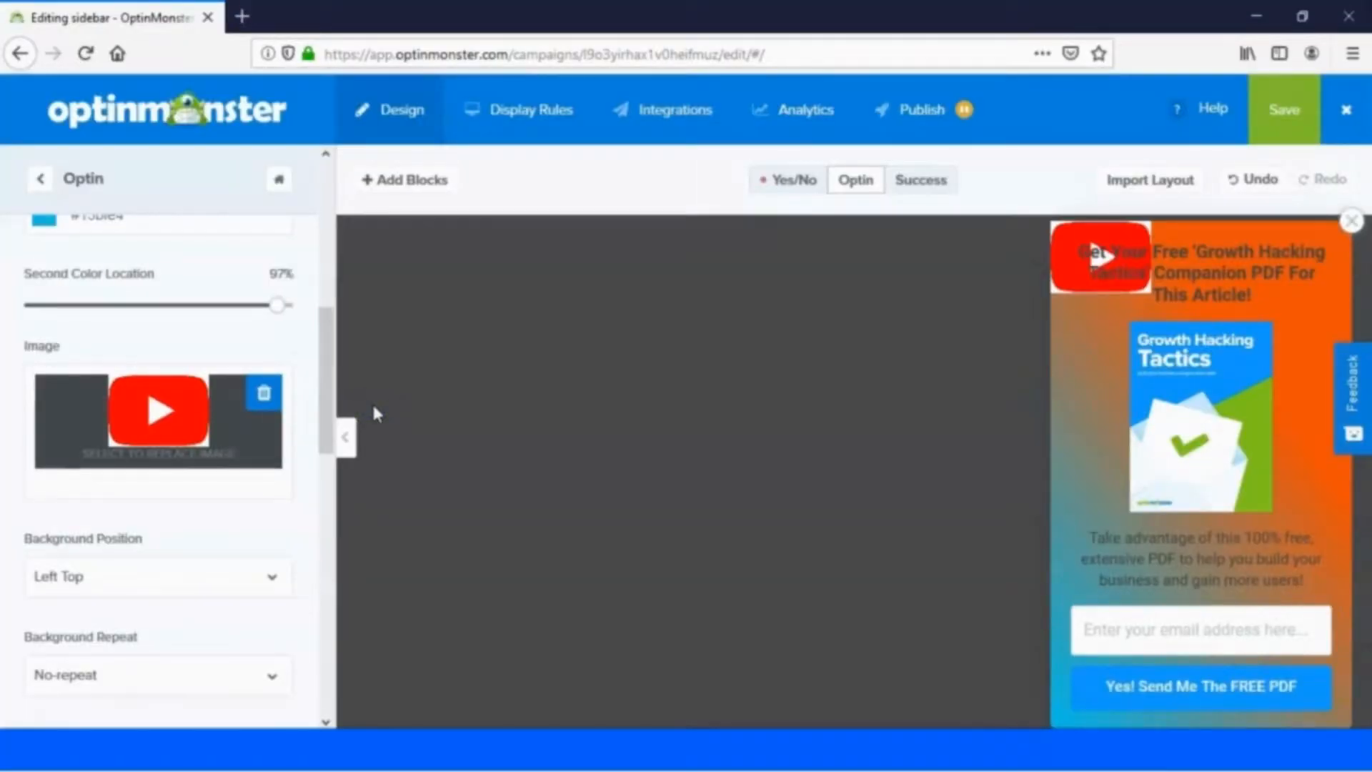
pyautogui.click(158, 412)
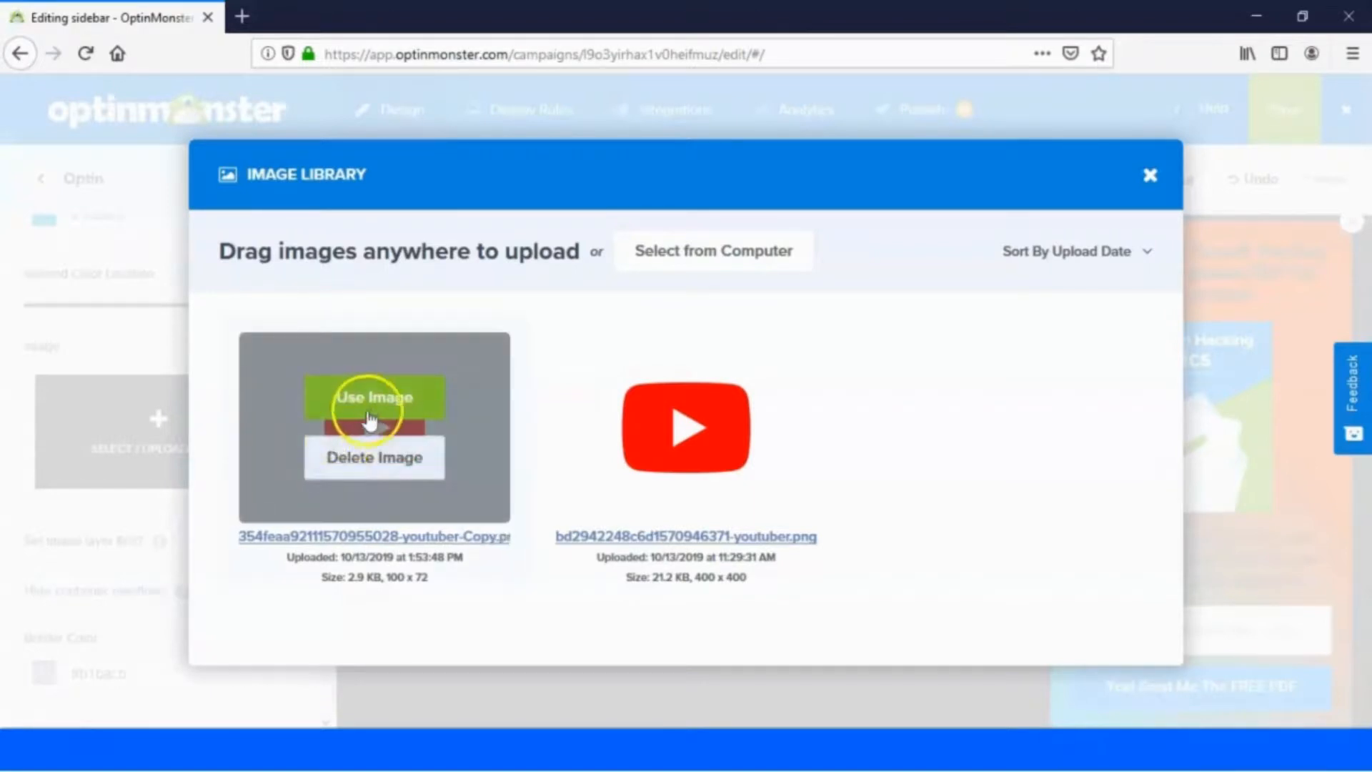
pyautogui.click(374, 397)
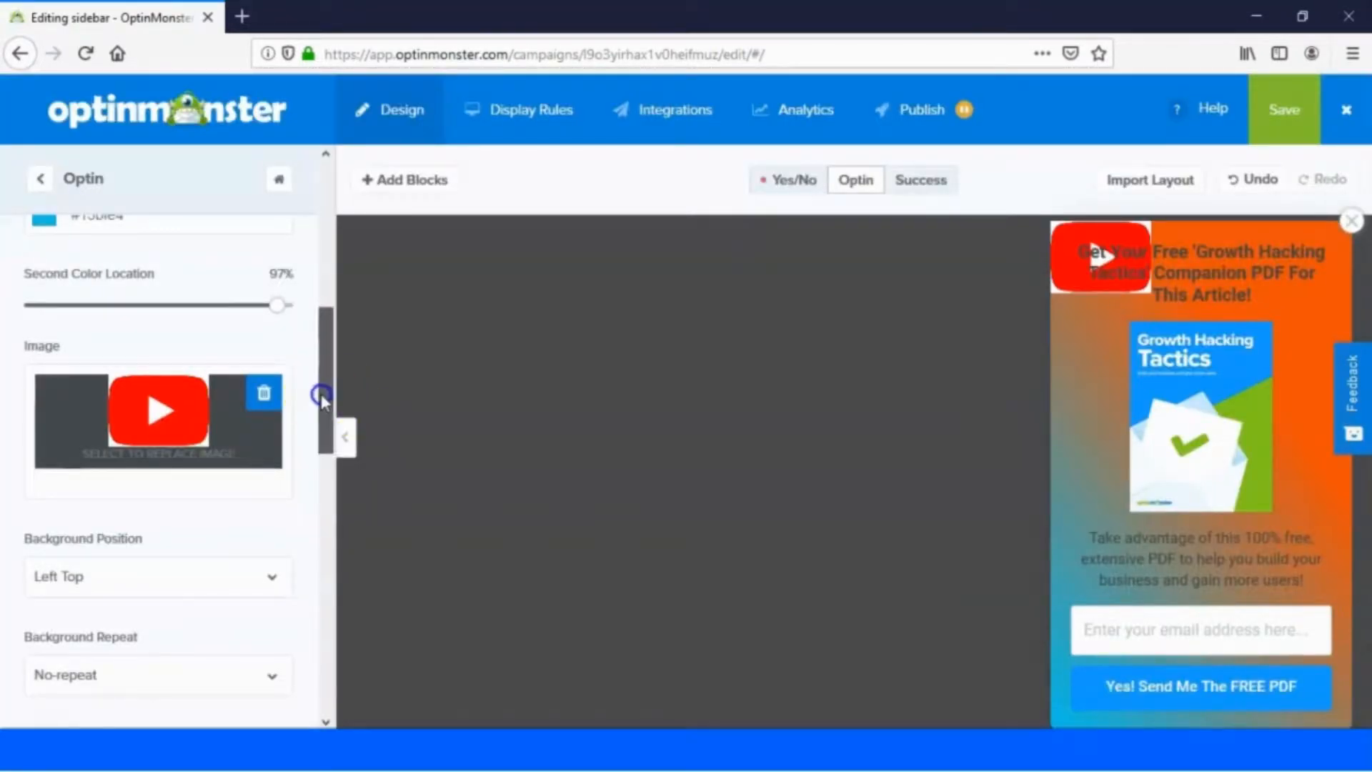
pyautogui.scroll(-3)
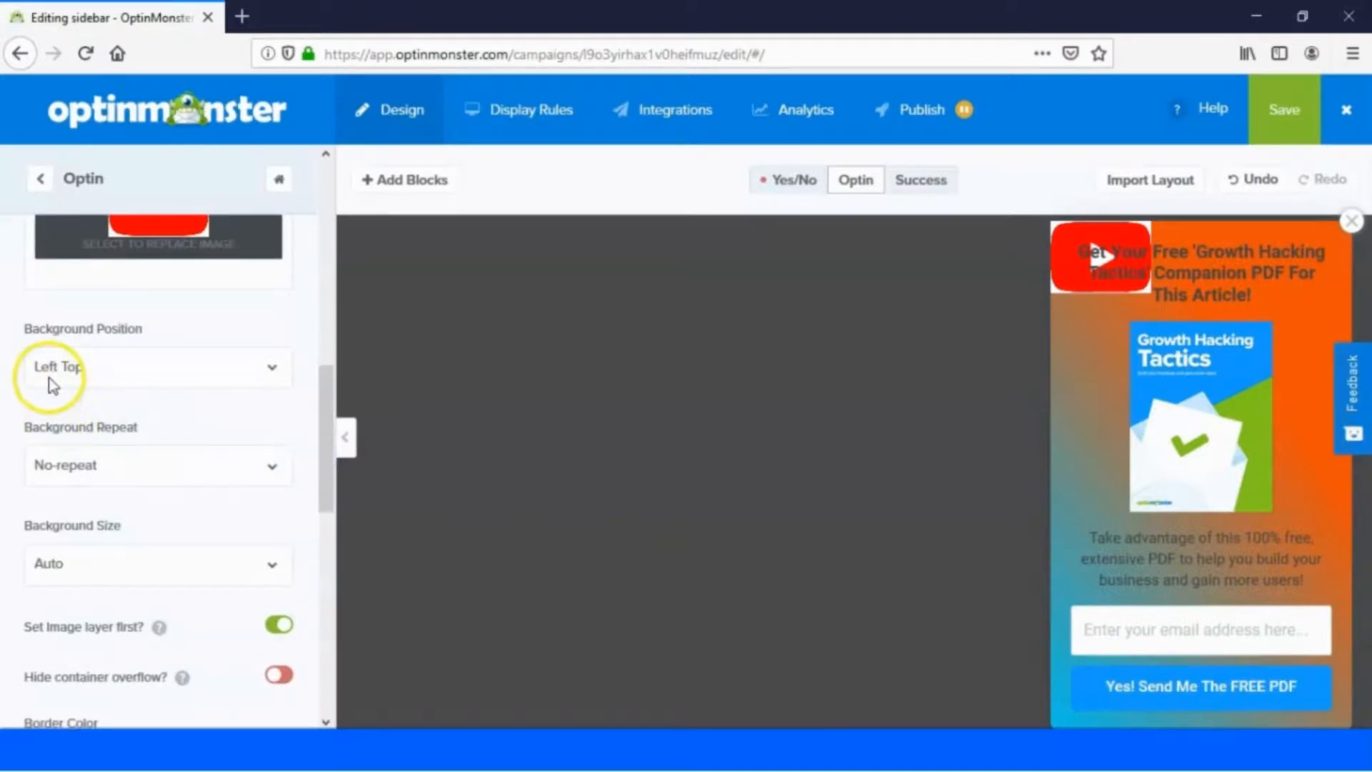
pyautogui.moveTo(94, 385)
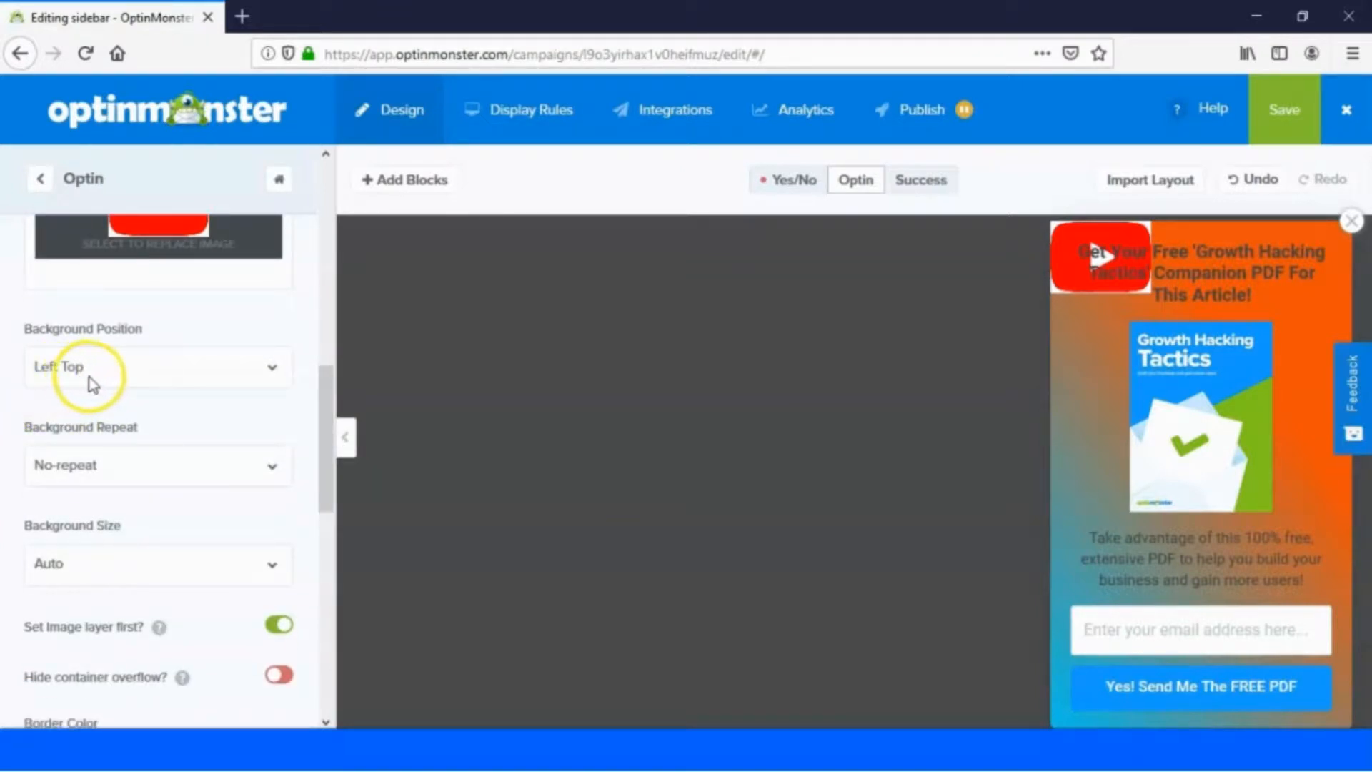
pyautogui.moveTo(93, 549)
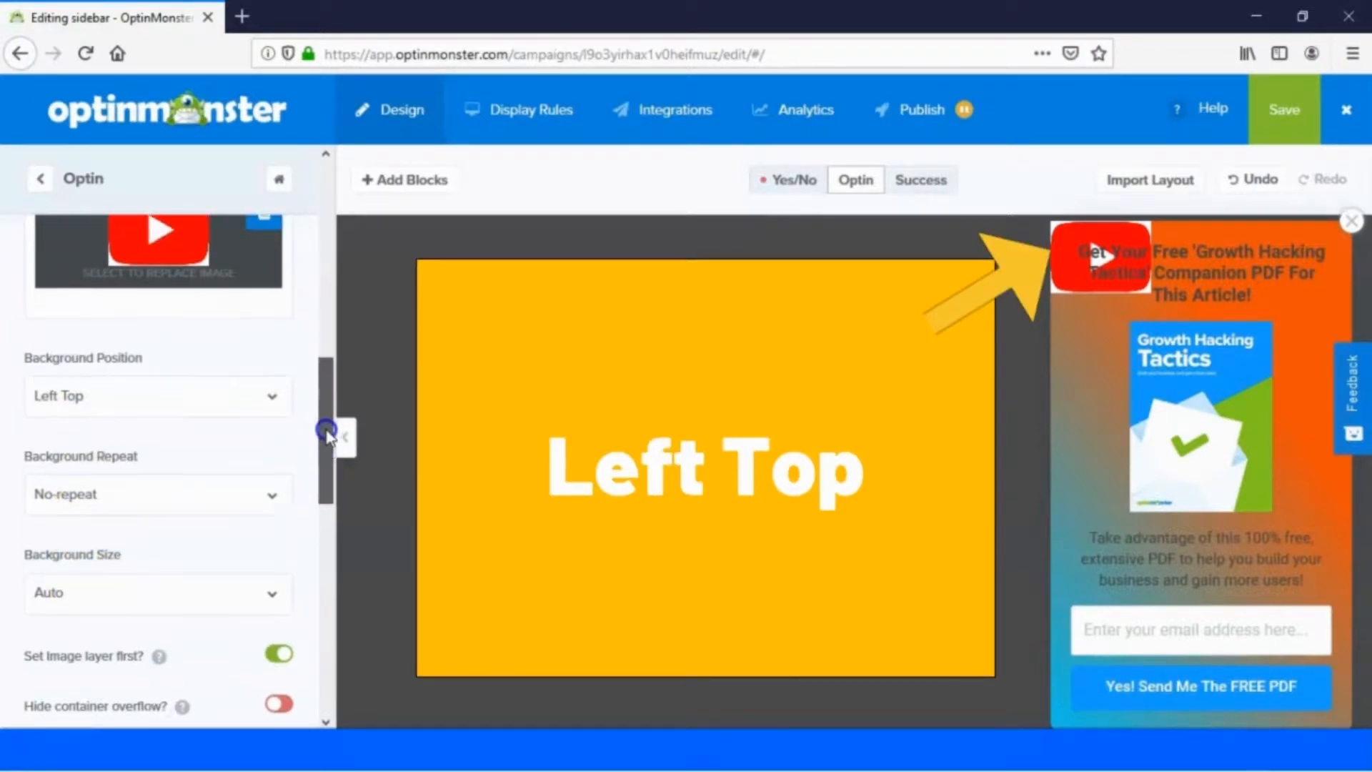
# Step: Try several background image positions, finally settling on Center Bottom
pyautogui.click(157, 475)
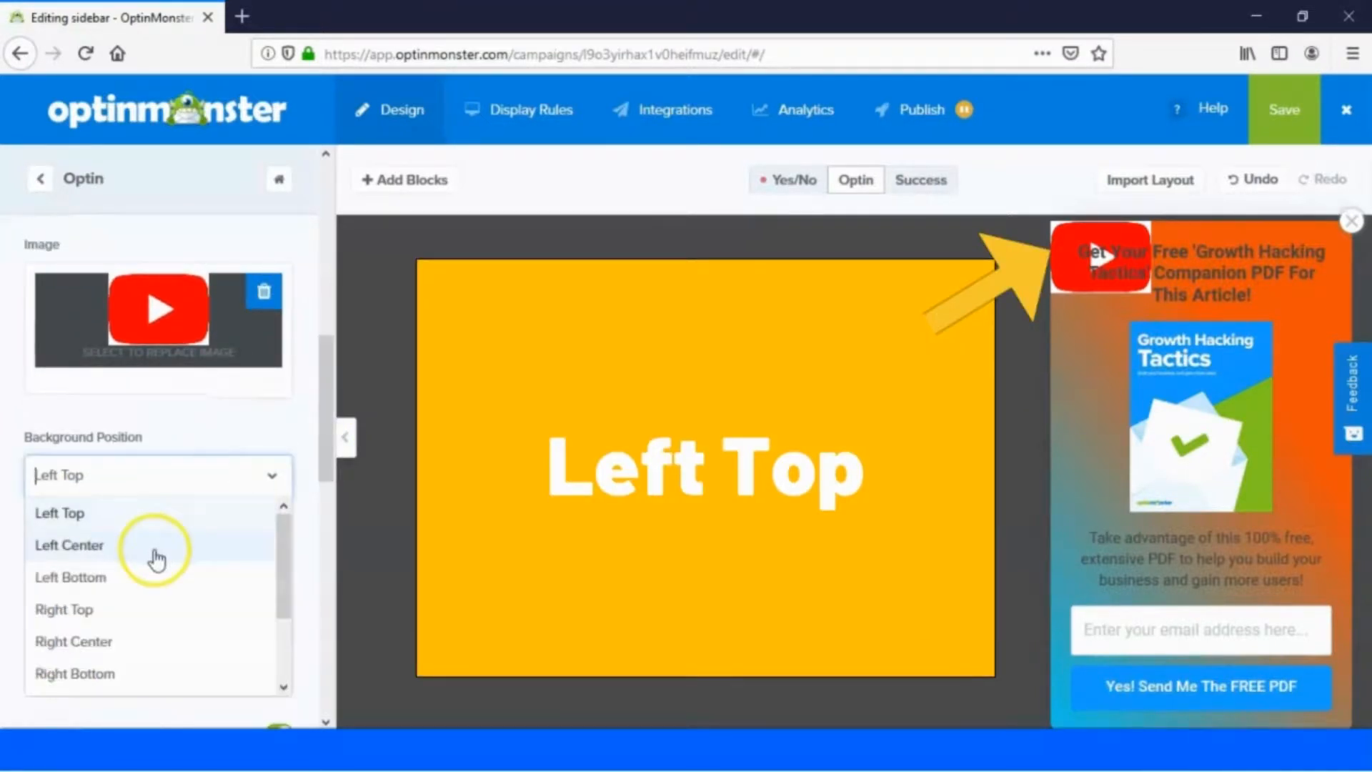
pyautogui.click(69, 545)
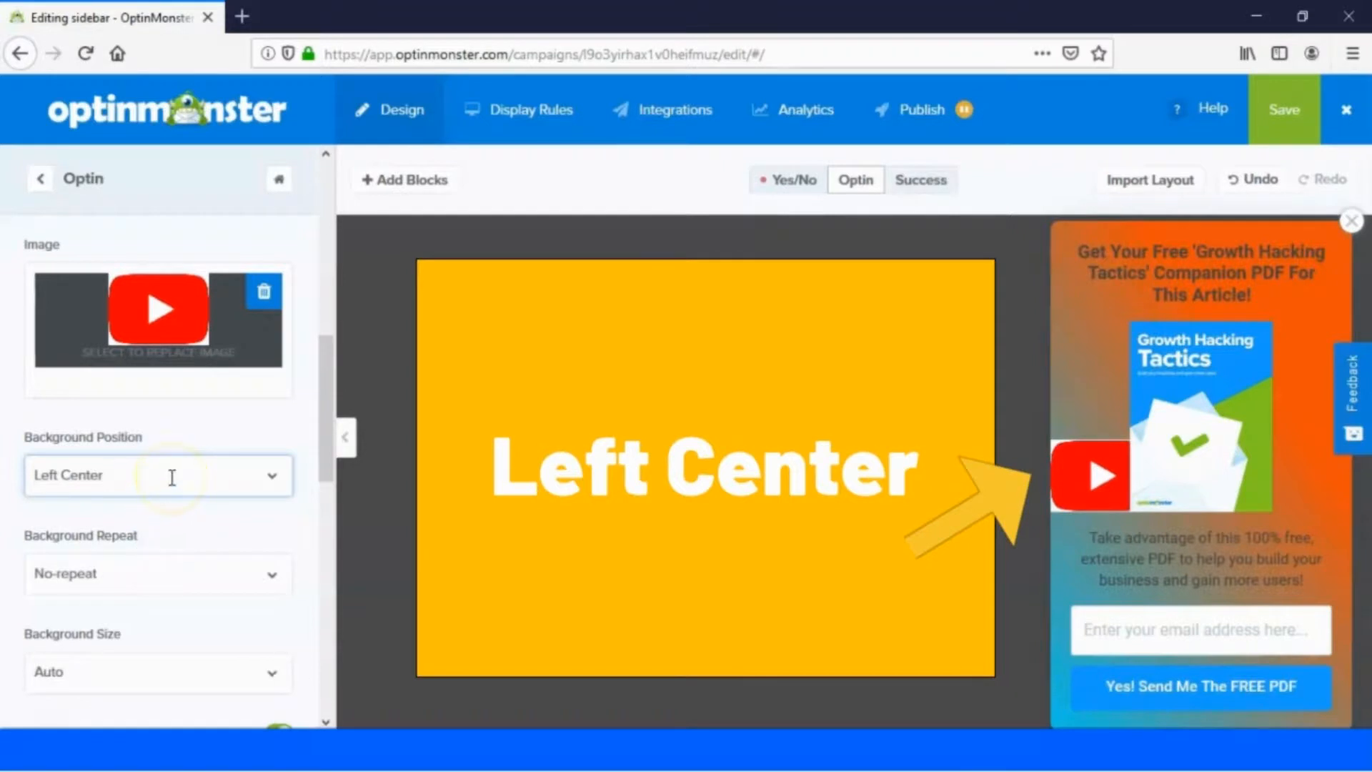
pyautogui.click(157, 475)
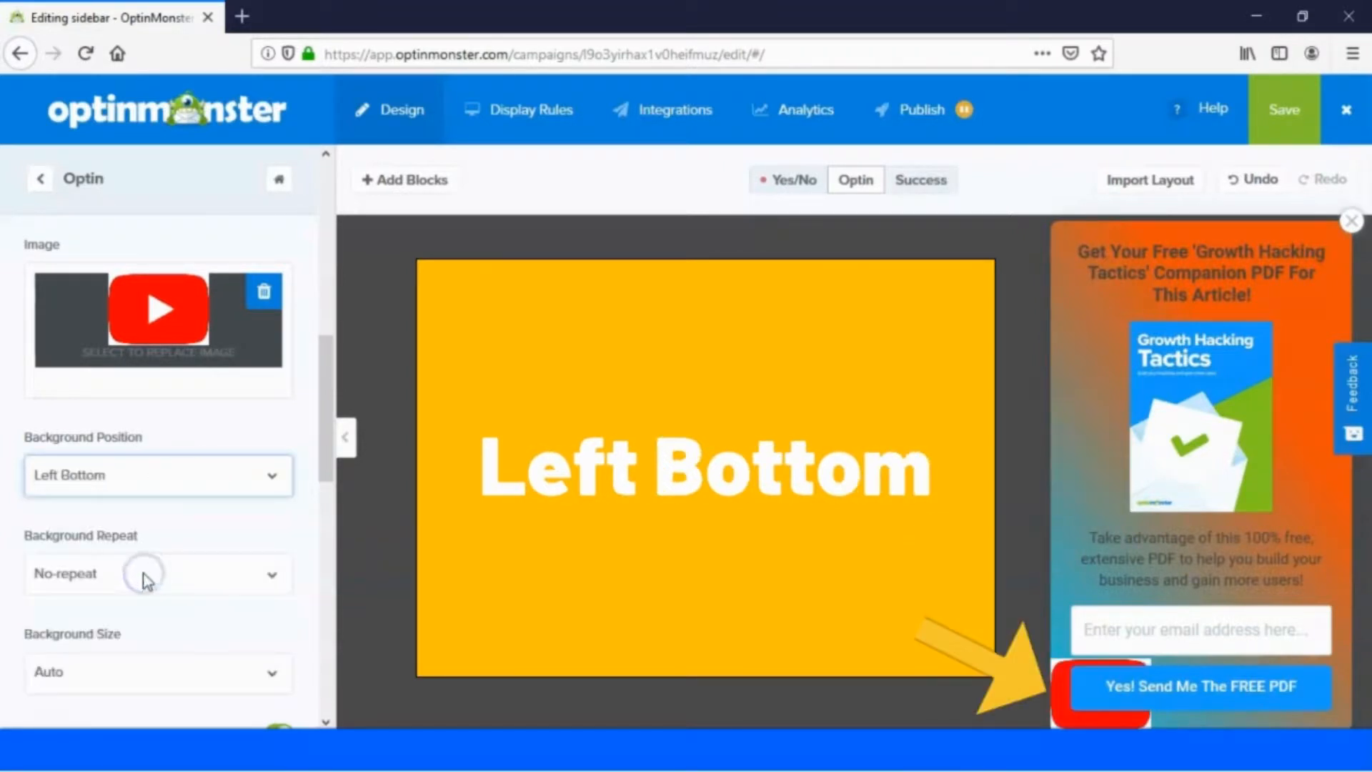
pyautogui.click(157, 475)
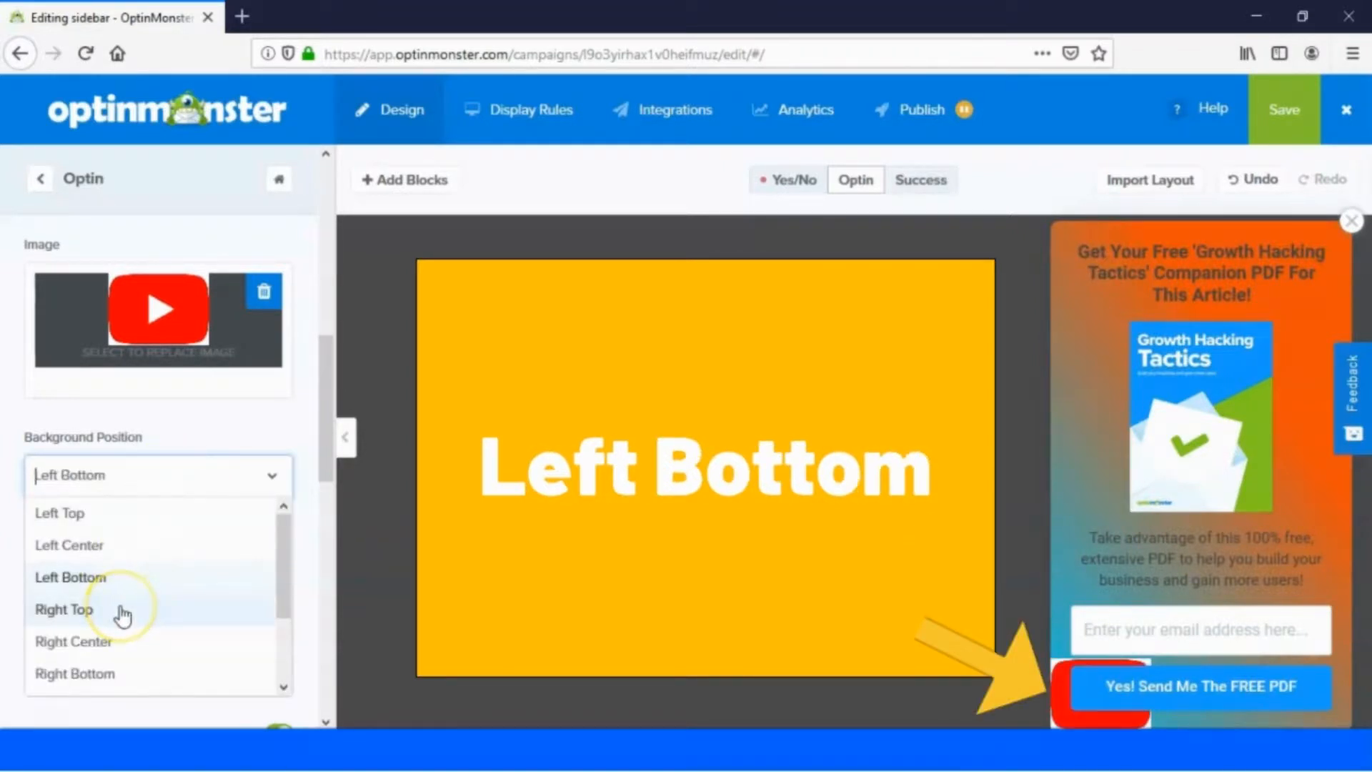
pyautogui.click(64, 609)
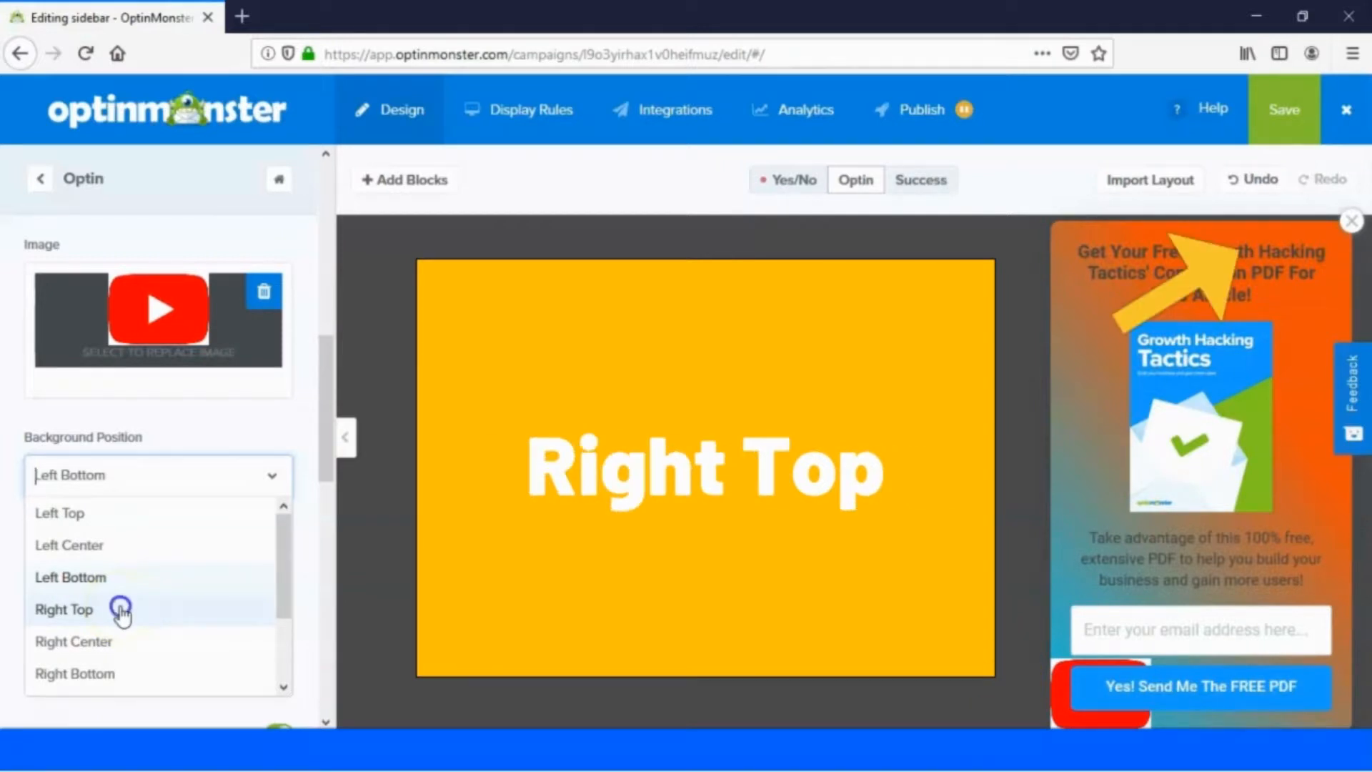
pyautogui.click(74, 640)
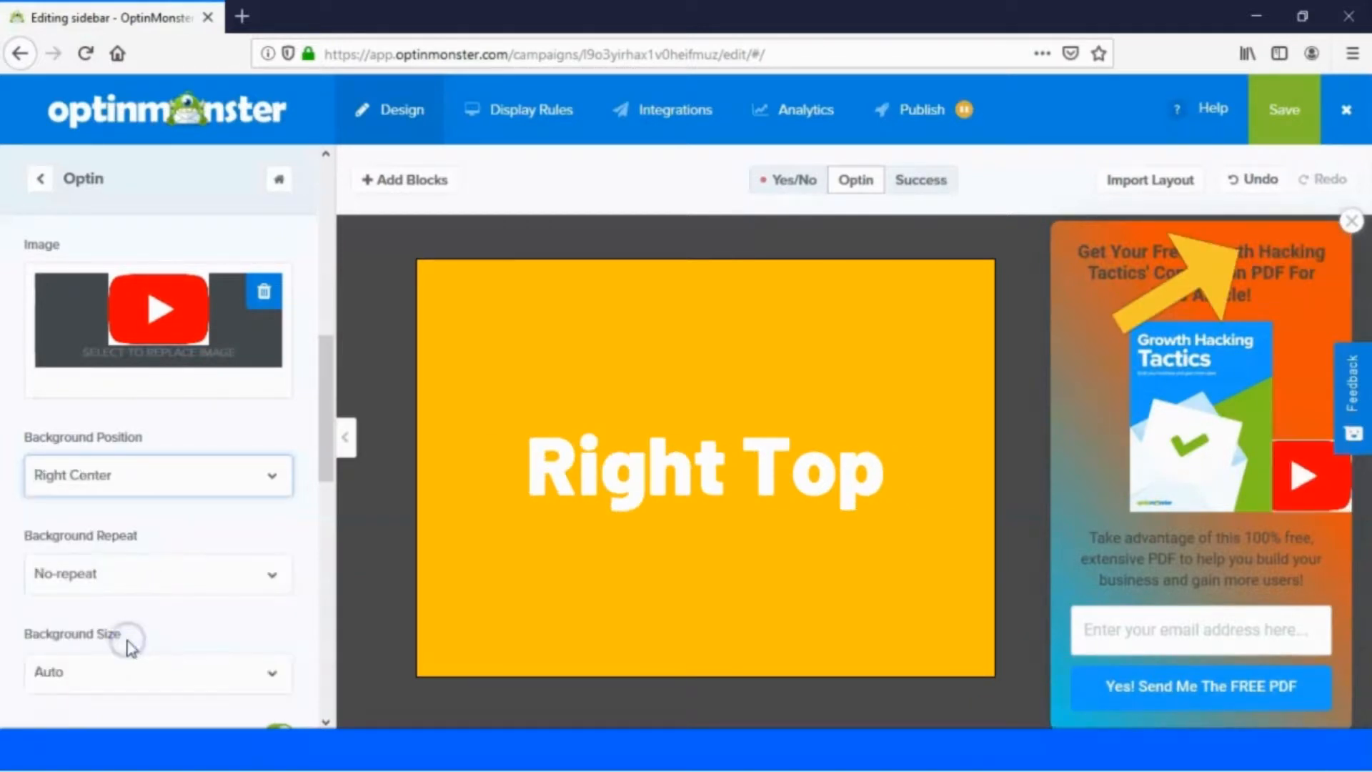
pyautogui.click(159, 475)
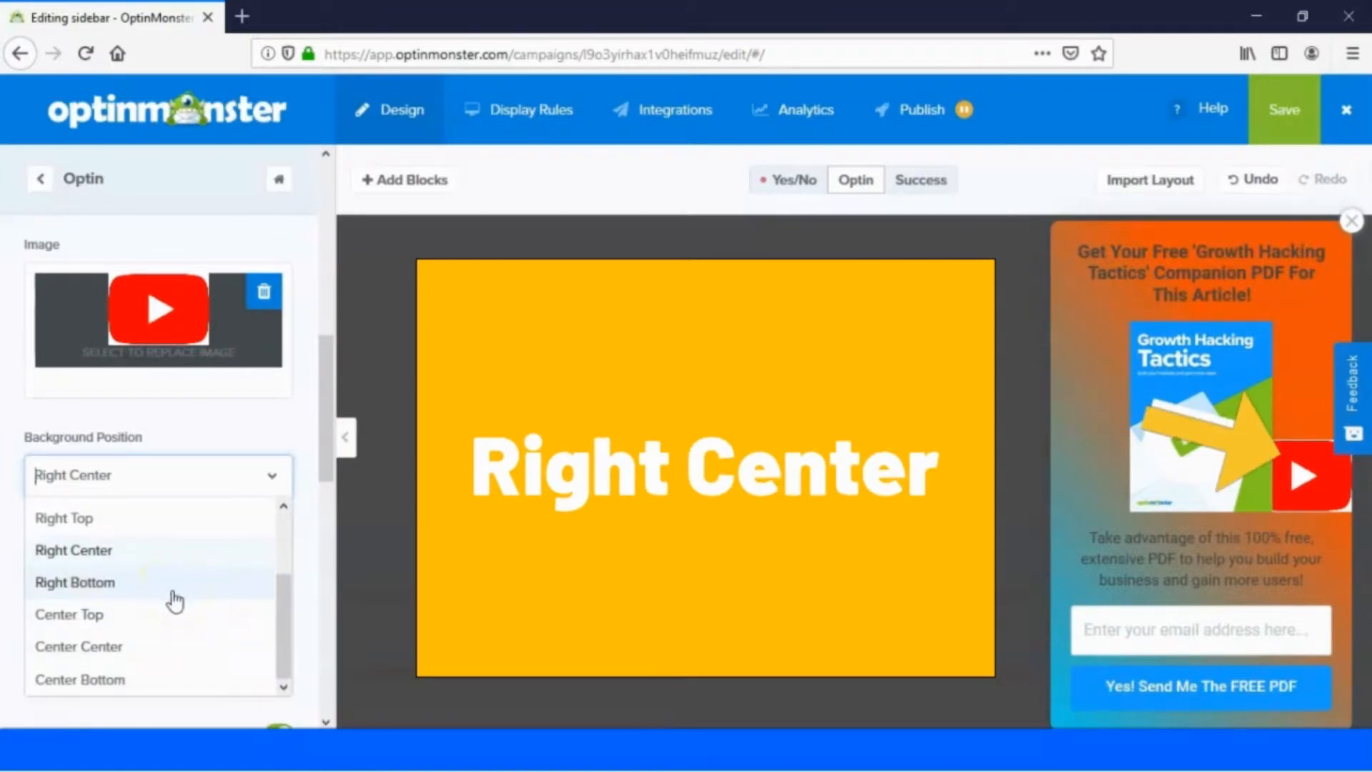
pyautogui.click(75, 581)
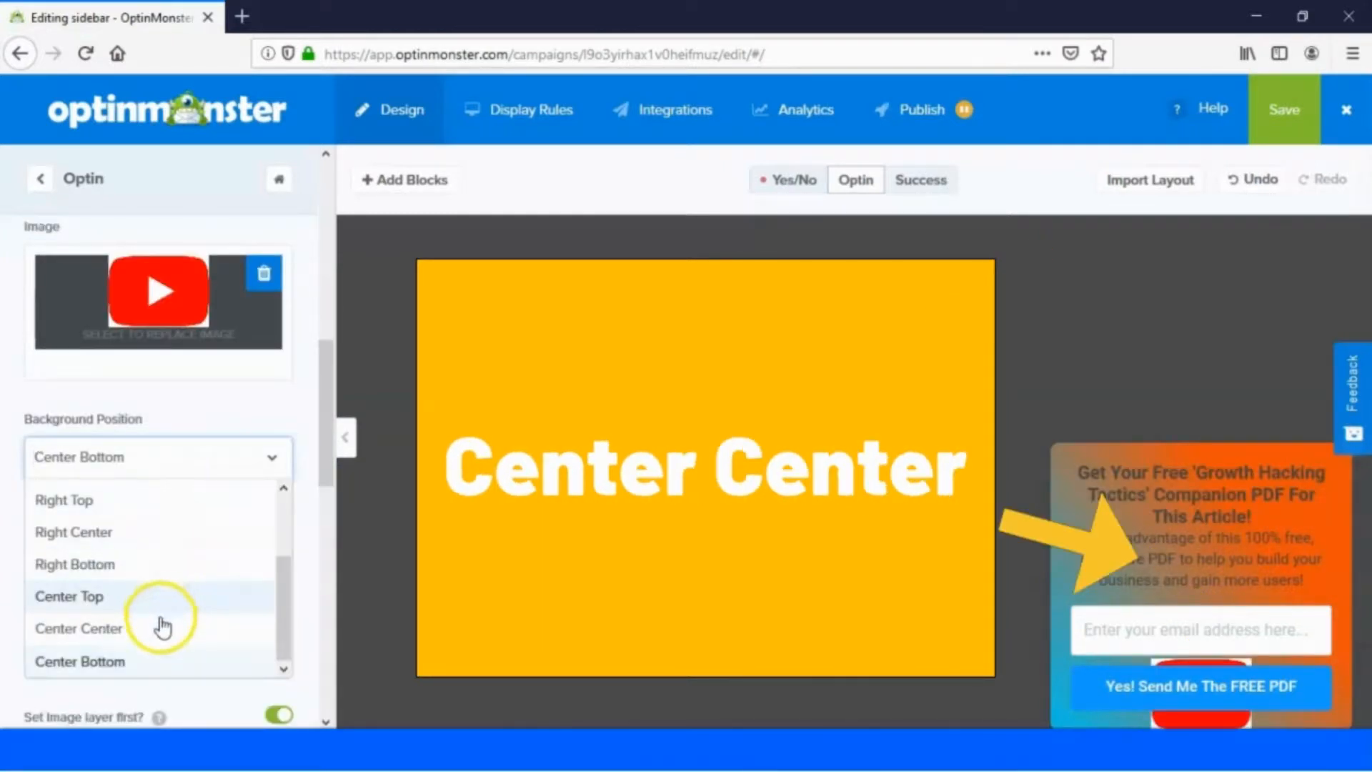
pyautogui.click(79, 627)
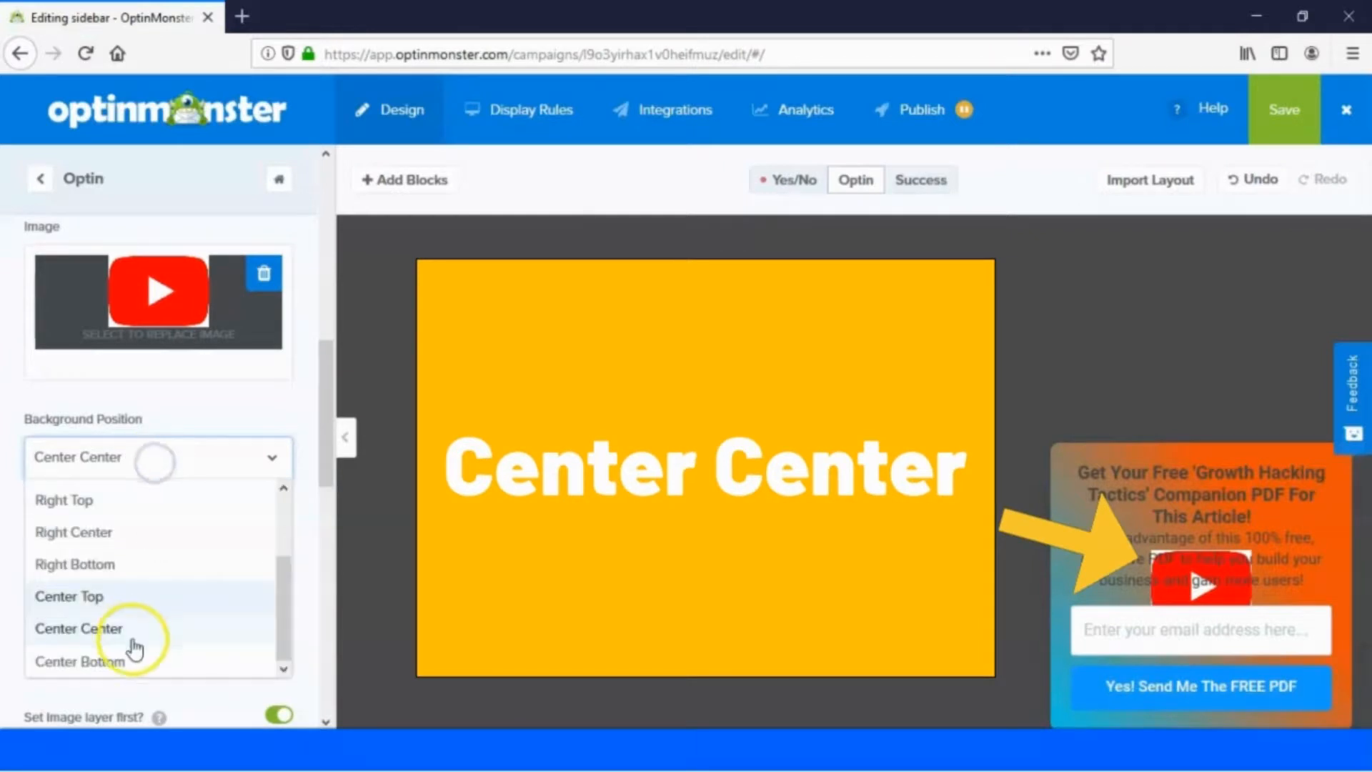
pyautogui.click(80, 661)
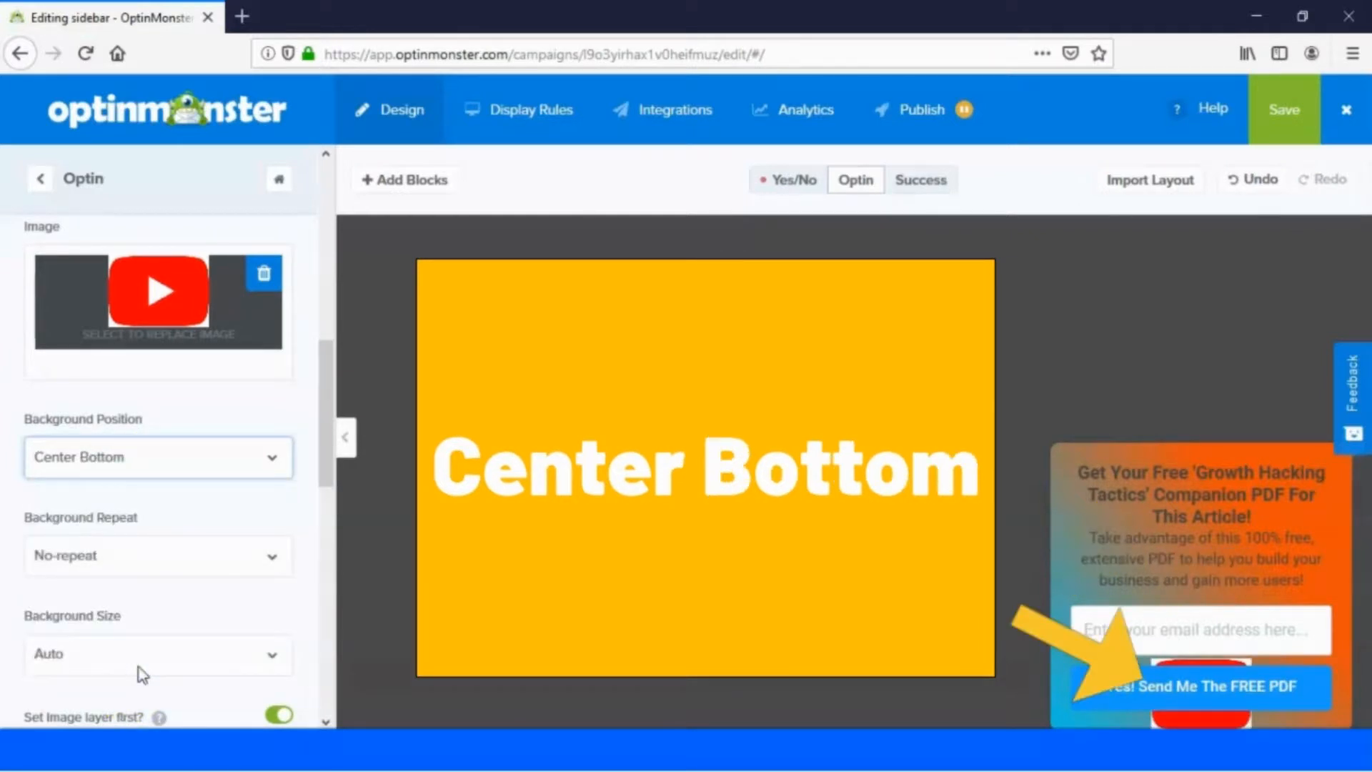
# Step: Turn on 'Set Image layer first?' and 'Hide container overflow?'
pyautogui.click(278, 486)
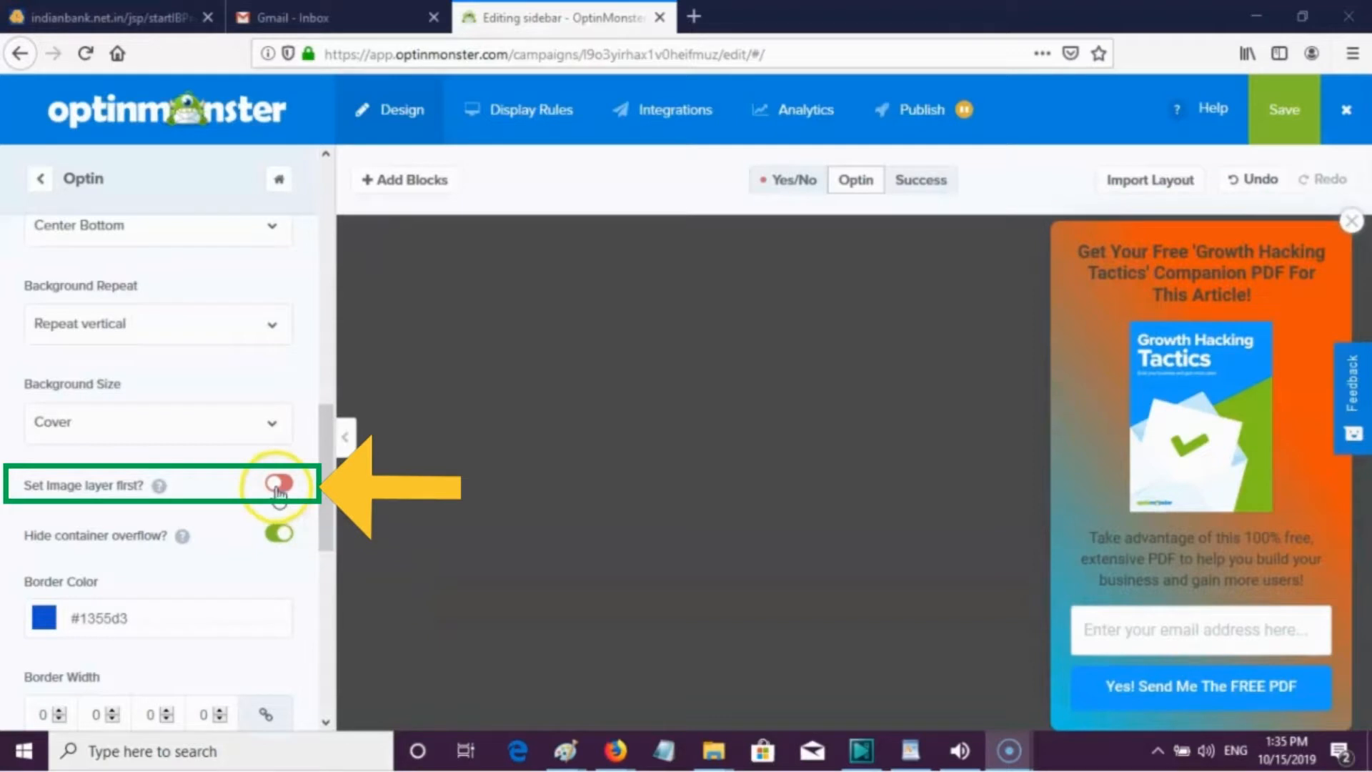
pyautogui.click(278, 485)
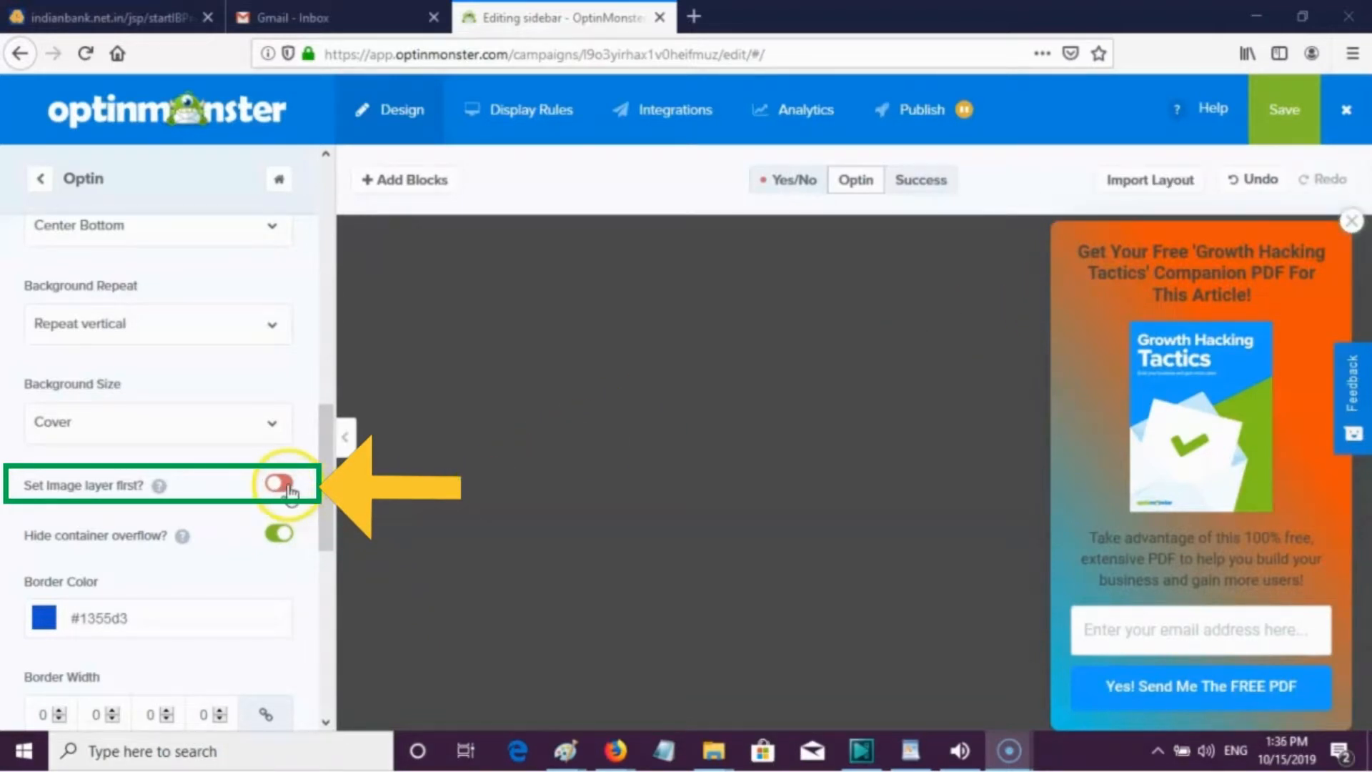
pyautogui.click(280, 484)
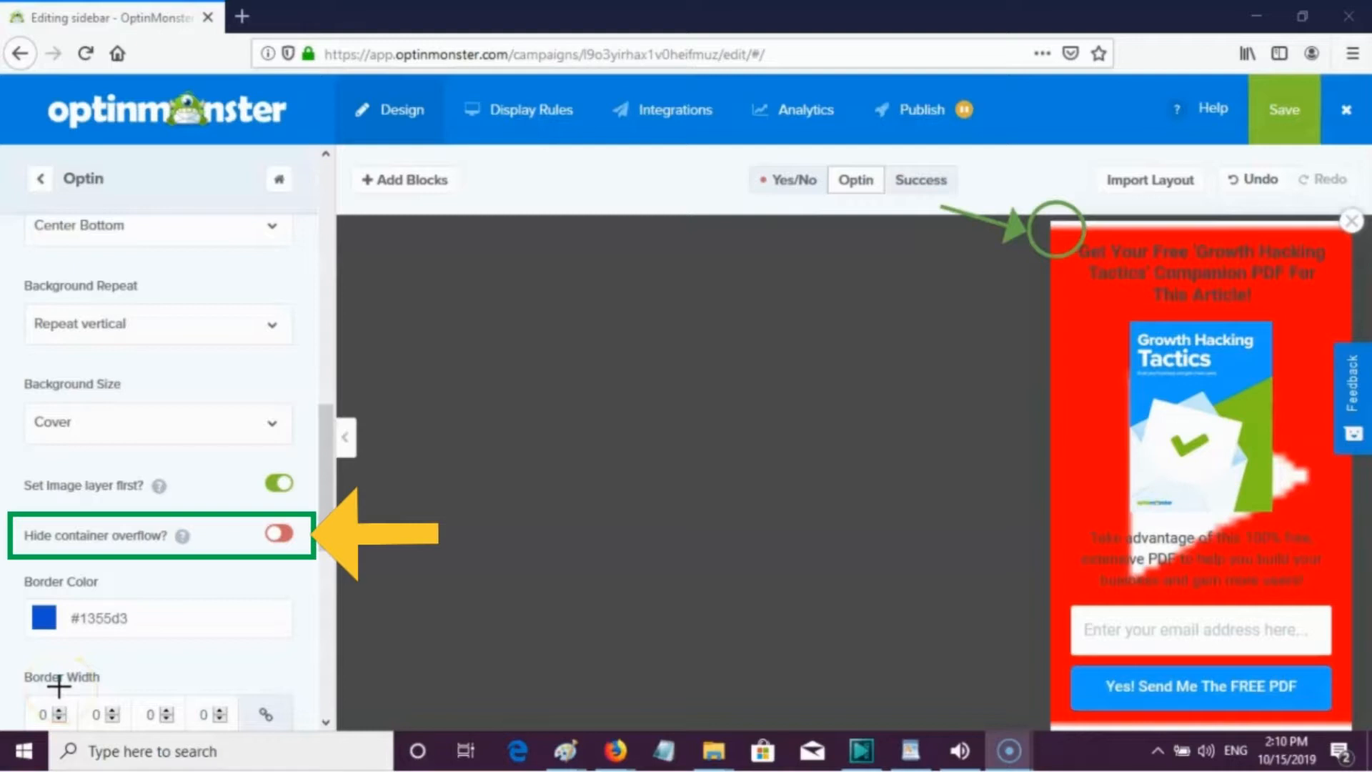
pyautogui.click(280, 535)
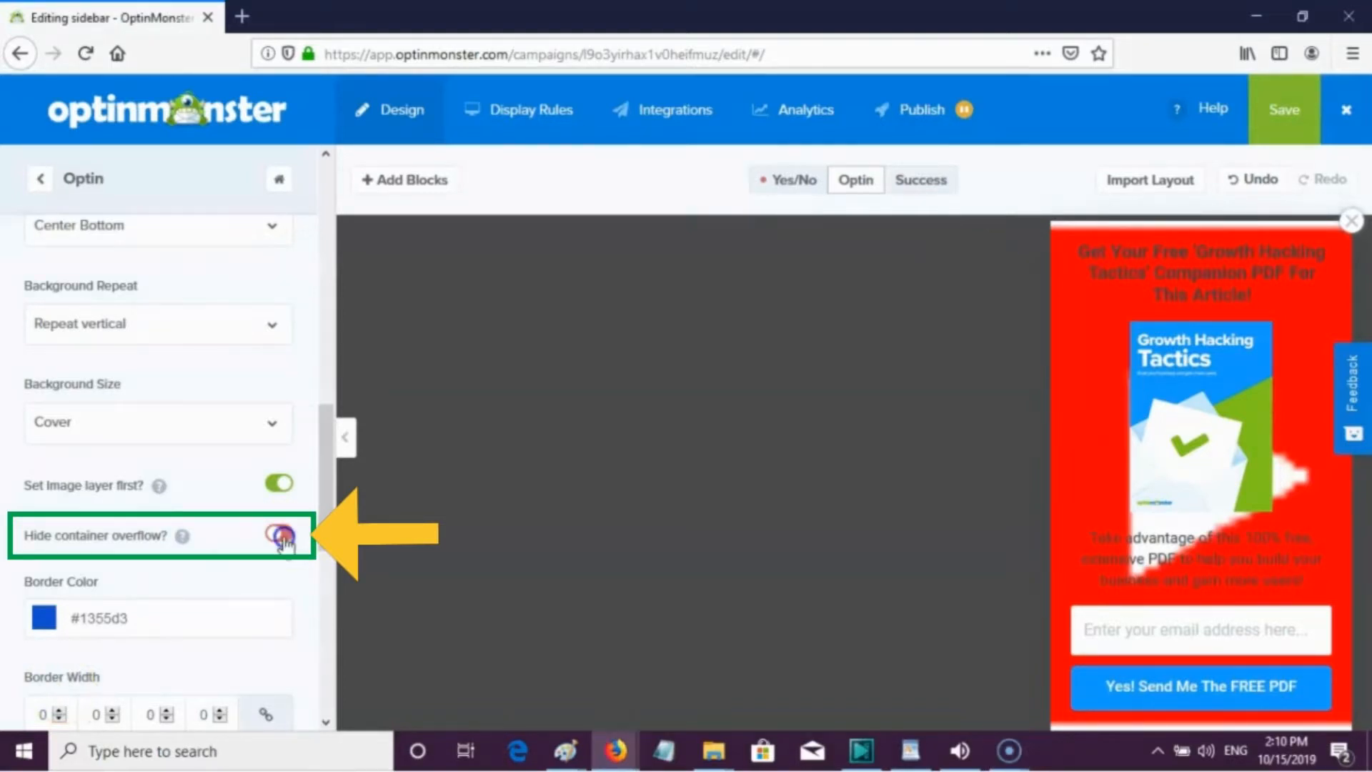
pyautogui.click(280, 534)
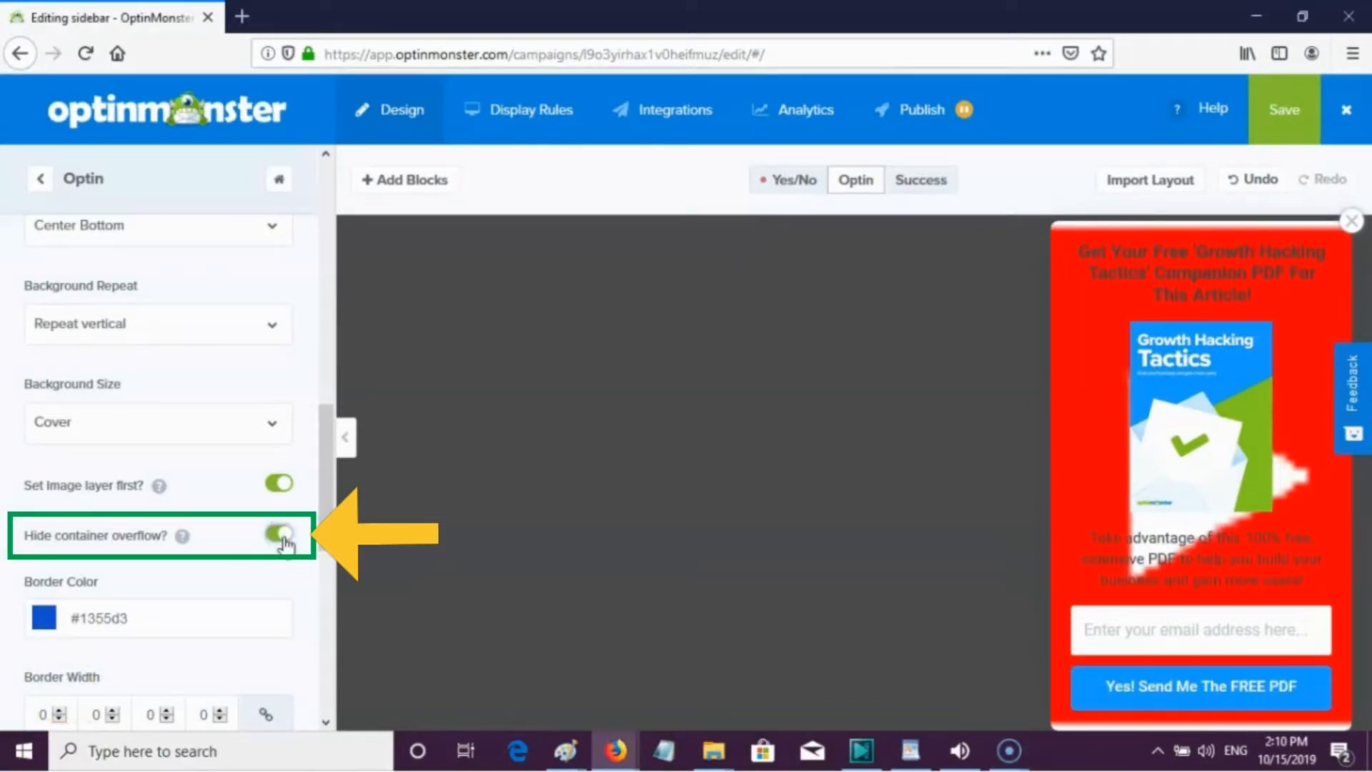